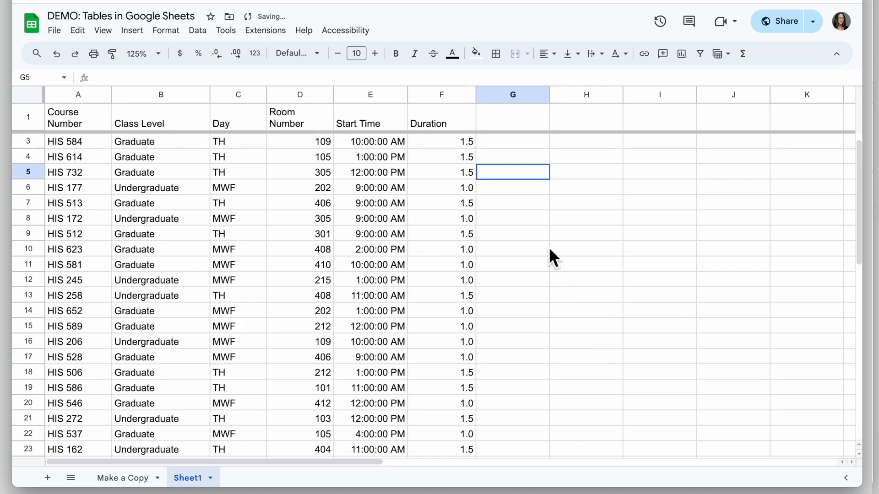
- Select the course schedule columns A:F and convert them to a table from the Format menu
left_click(512, 249)
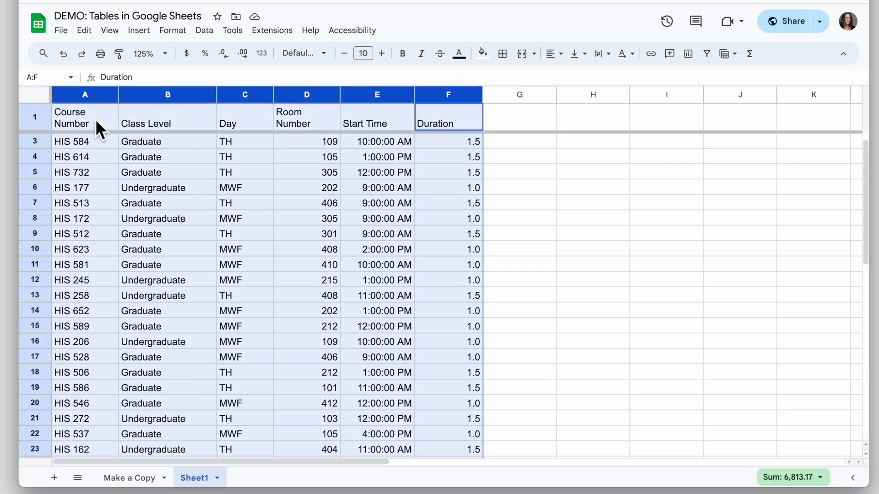
left_click(172, 30)
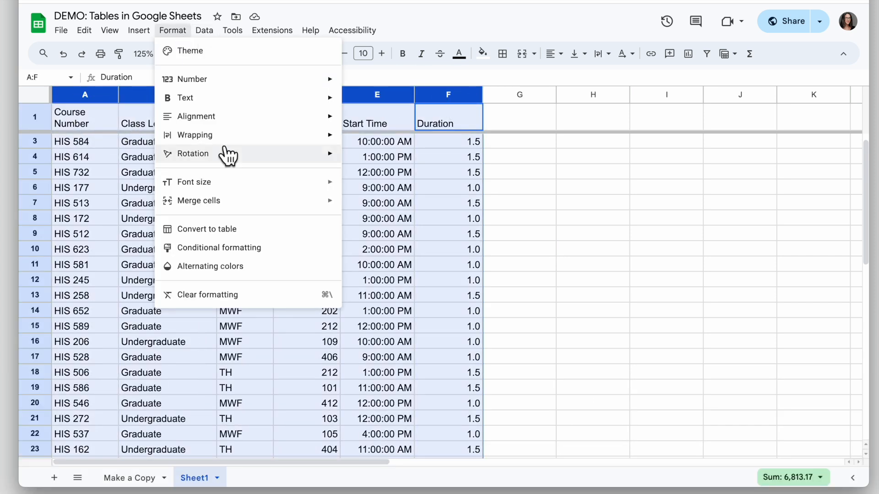
left_click(207, 229)
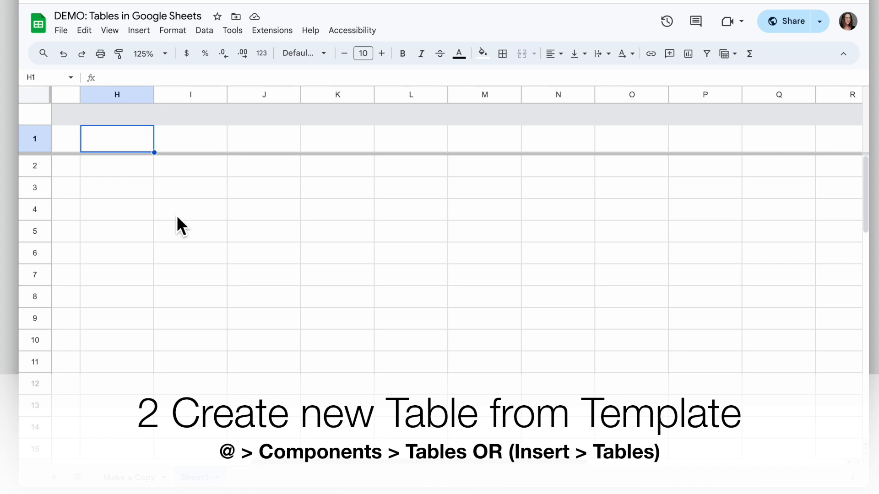
- Insert the Event planning 'Event schedule' template table on a new sheet, then return to the courses sheet
type("@")
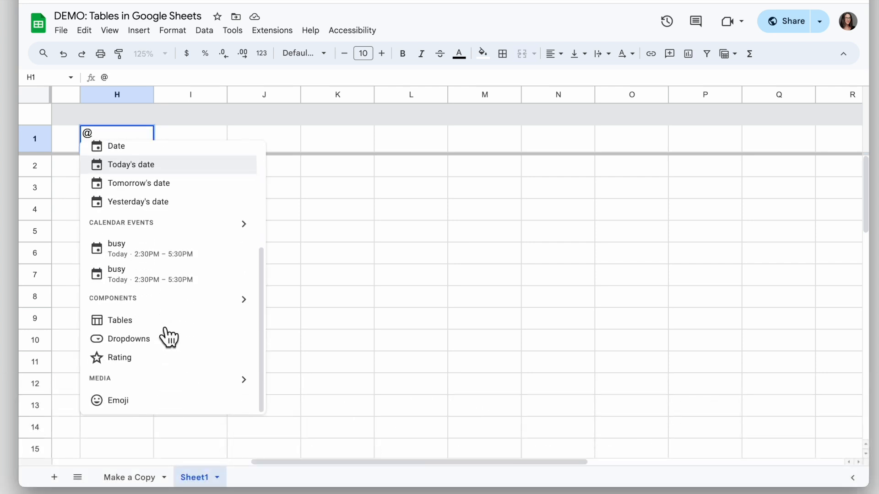
mouse_move(165, 325)
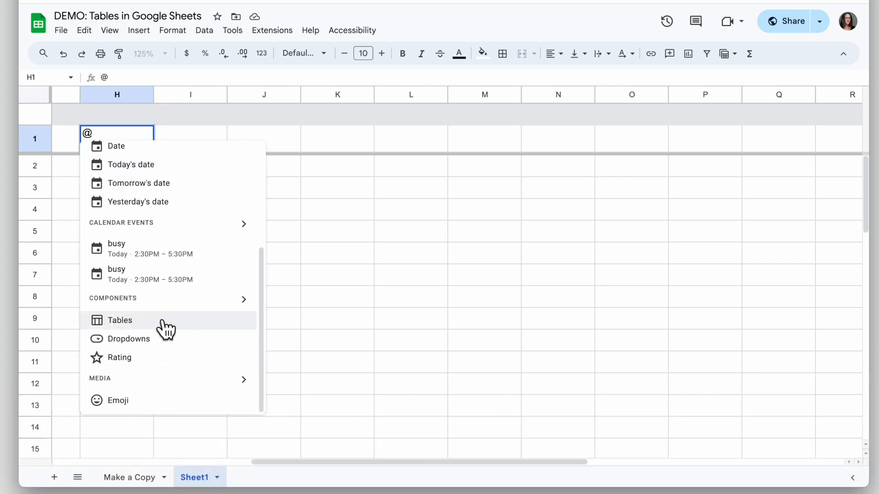
left_click(119, 320)
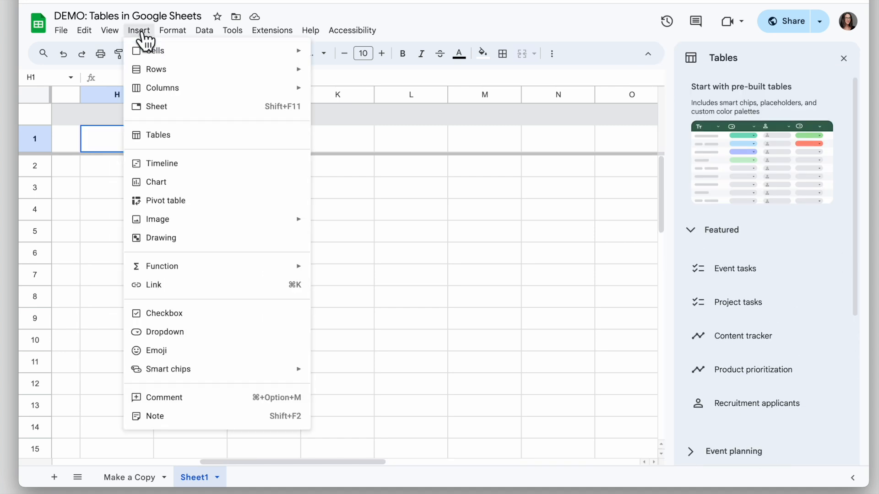
mouse_move(216, 135)
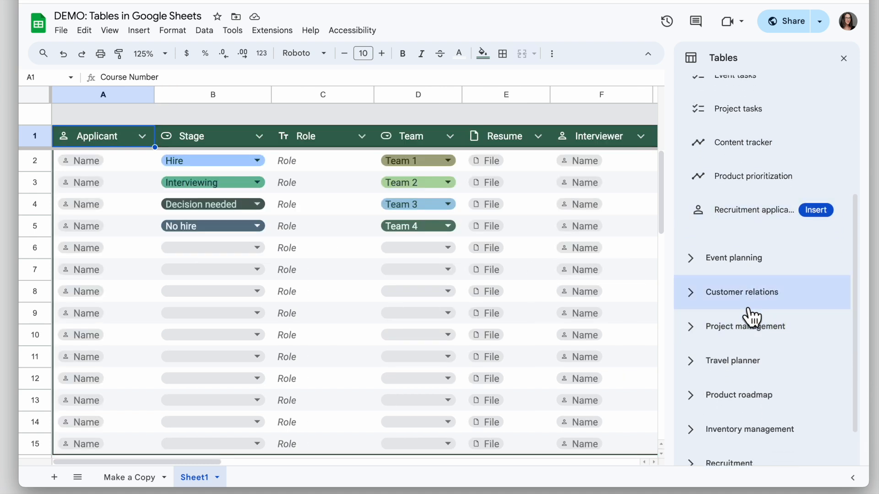
mouse_move(751, 287)
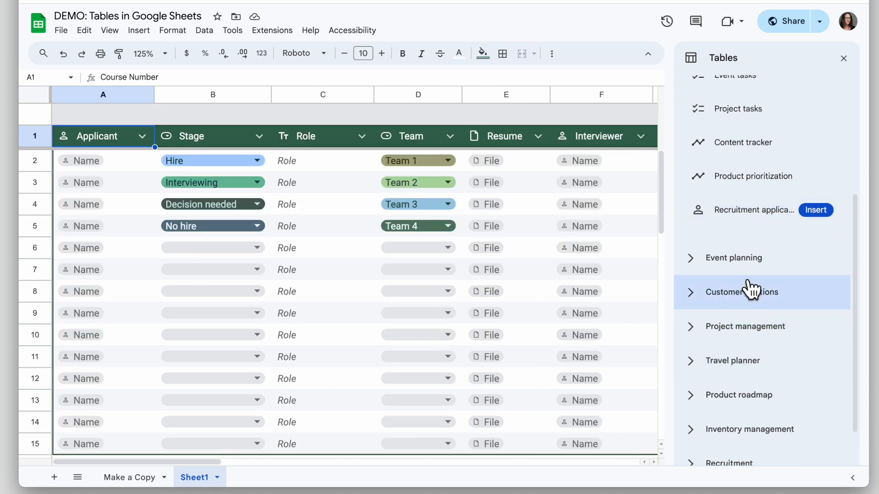
left_click(732, 258)
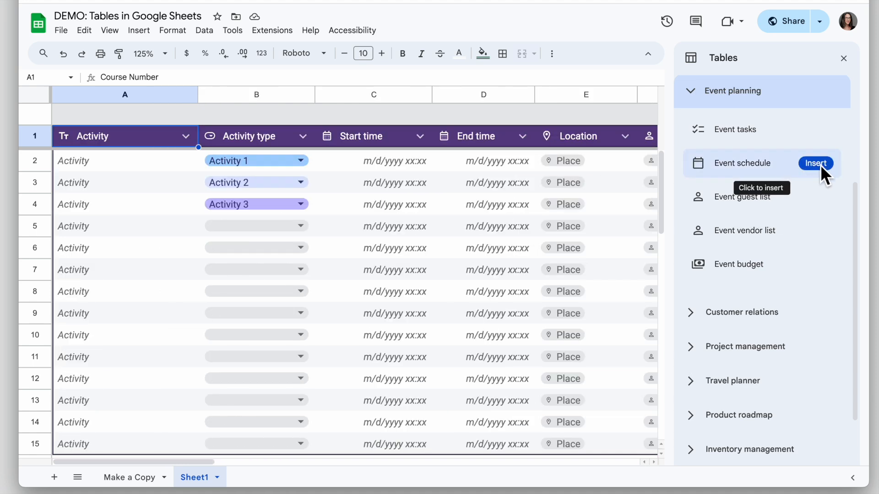
left_click(816, 163)
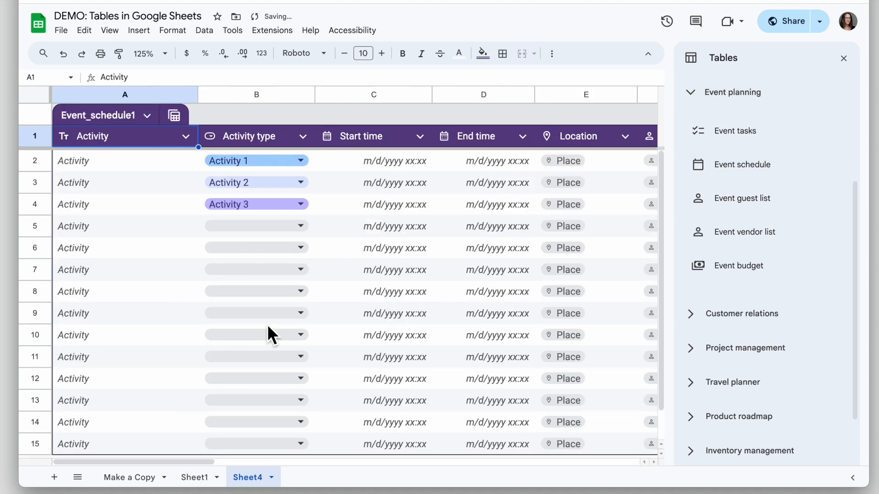
mouse_move(257, 248)
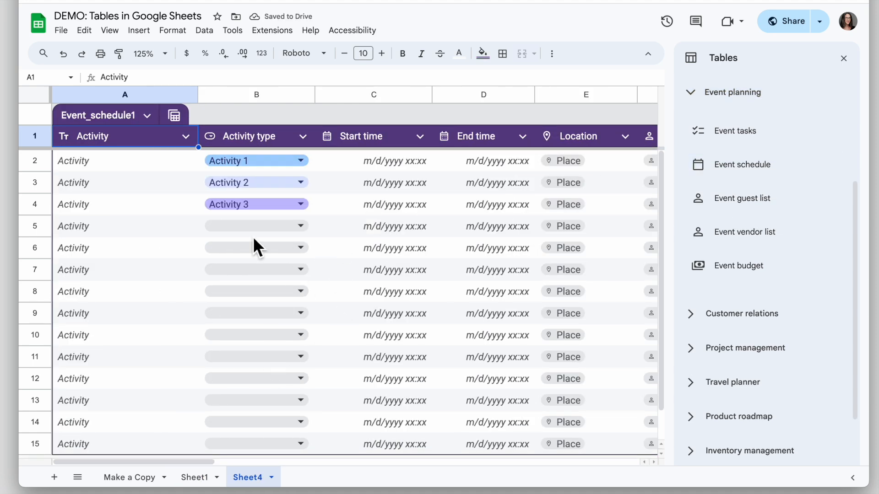
left_click(194, 477)
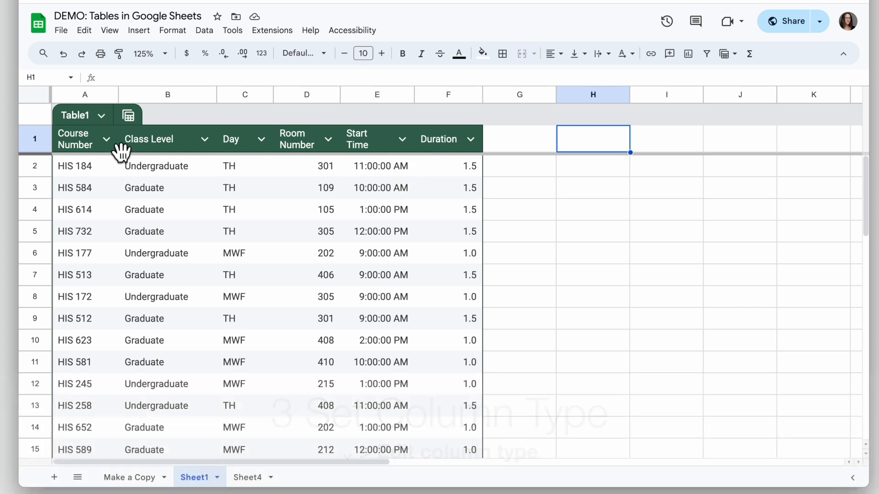
mouse_move(83, 182)
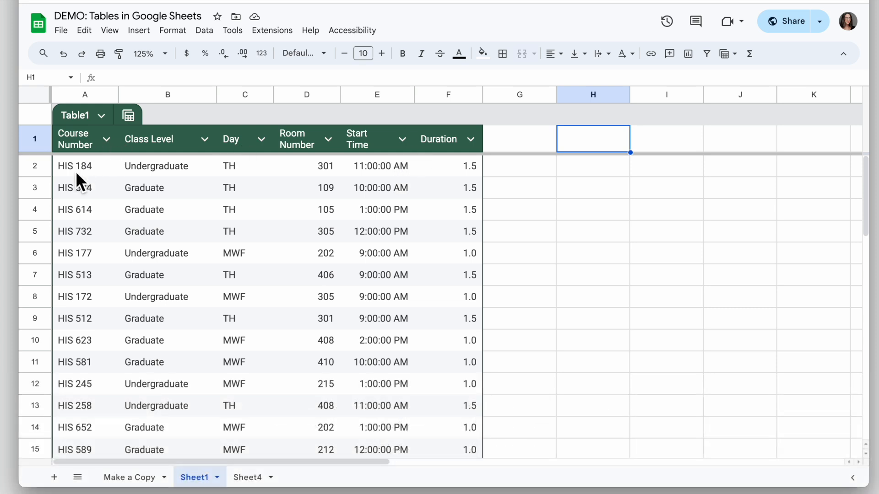
mouse_move(396, 180)
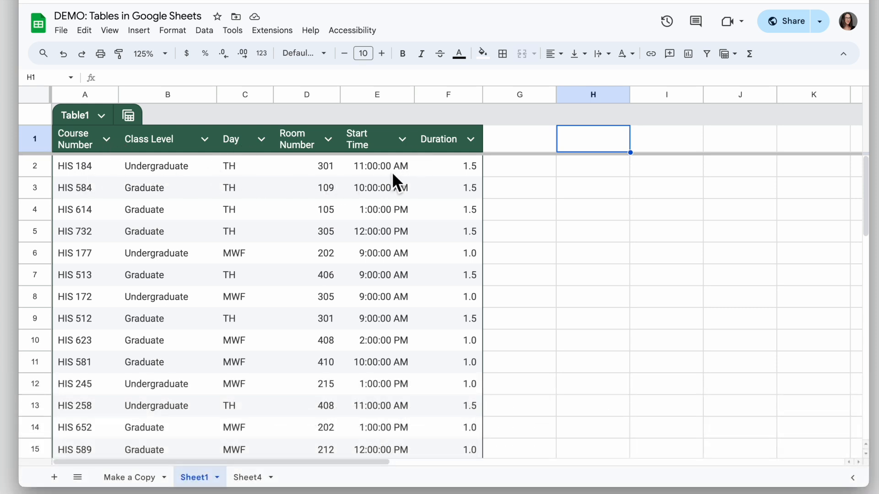
mouse_move(384, 152)
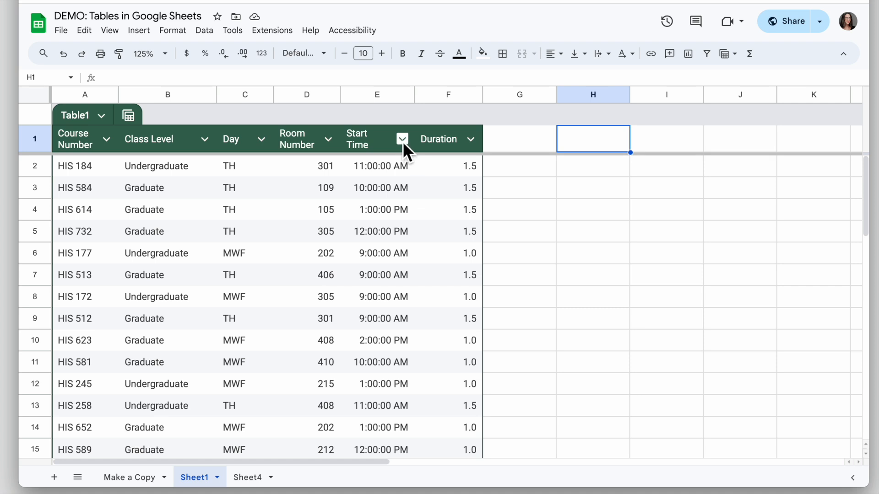
- Change the Start Time column type to Time and check that non-time entries get flagged
left_click(403, 139)
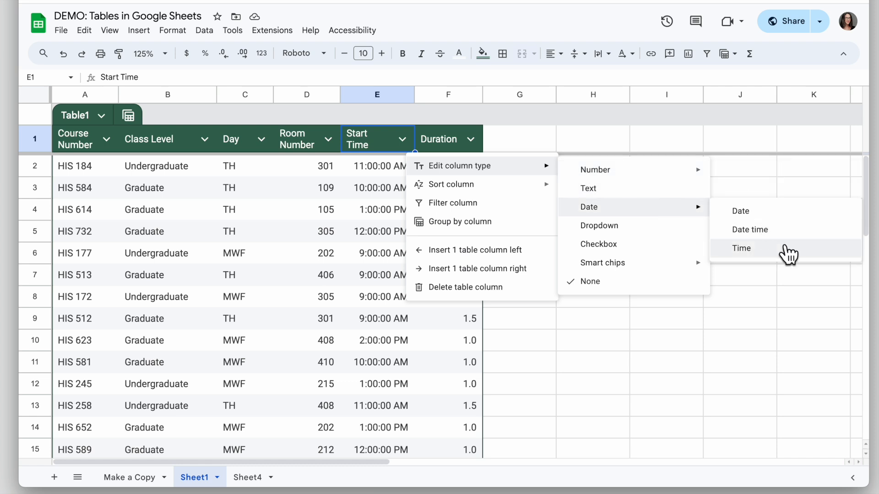
left_click(741, 247)
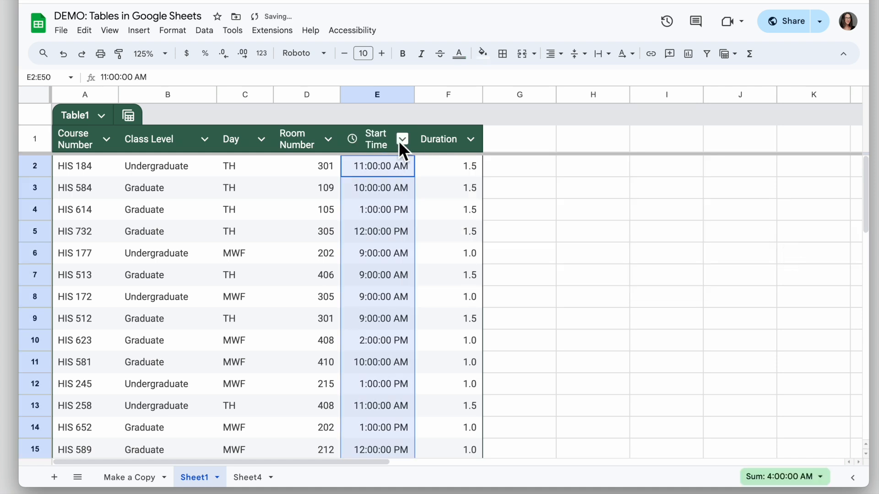
mouse_move(359, 154)
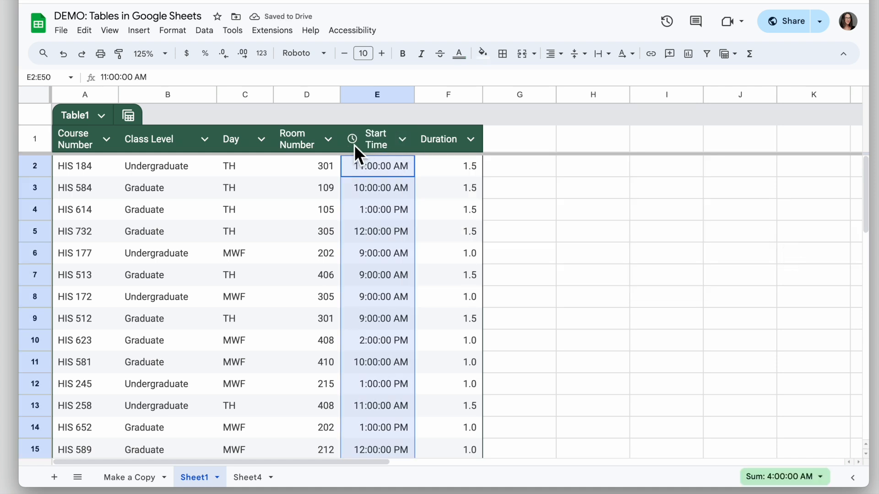
scroll("down", 3)
type("Also")
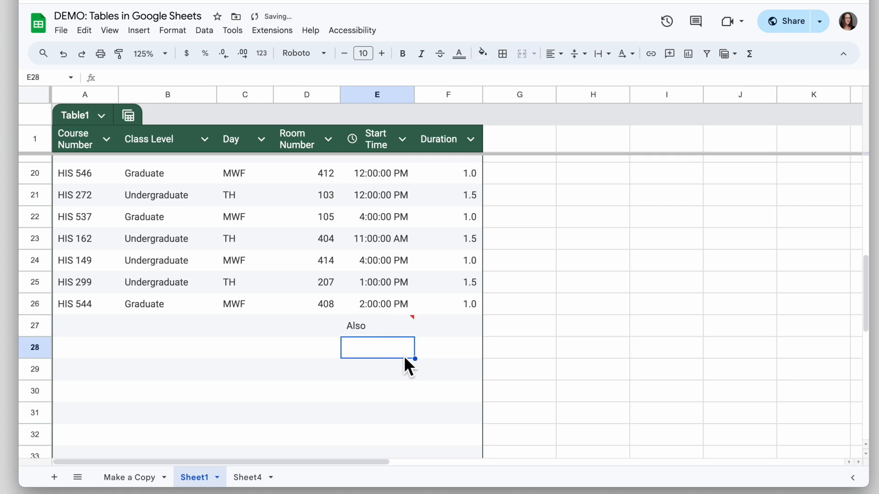
mouse_move(399, 331)
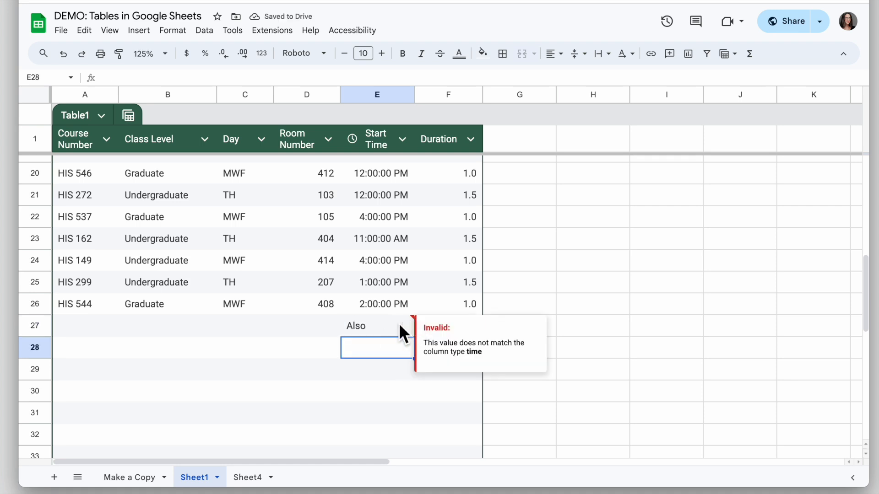
scroll("up", 3)
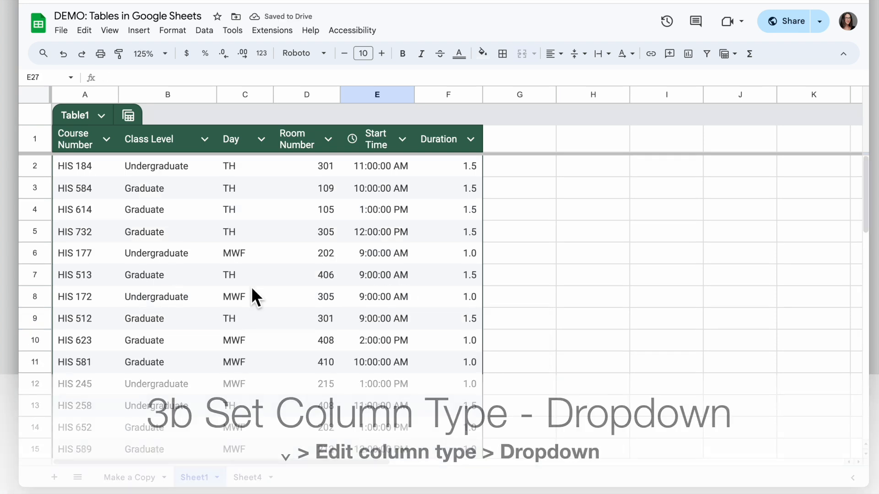
- Turn Class Level into a dropdown column with Undergraduate and Graduate options
left_click(167, 94)
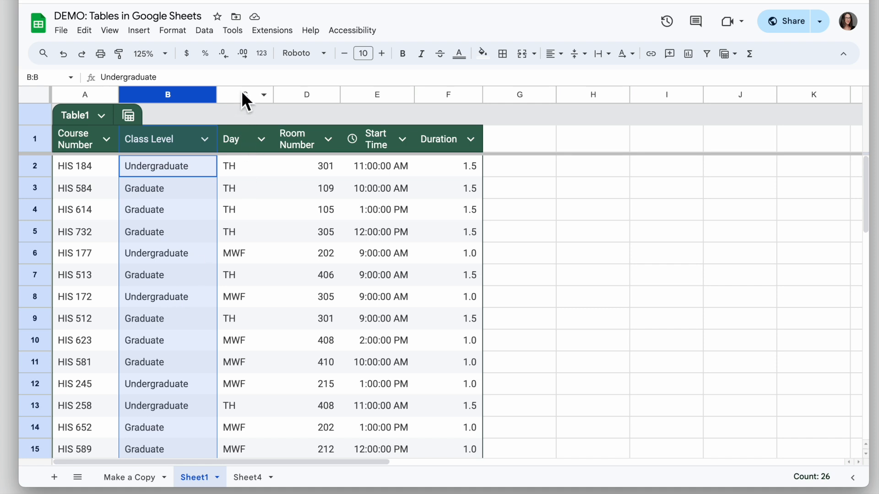
left_click(245, 94)
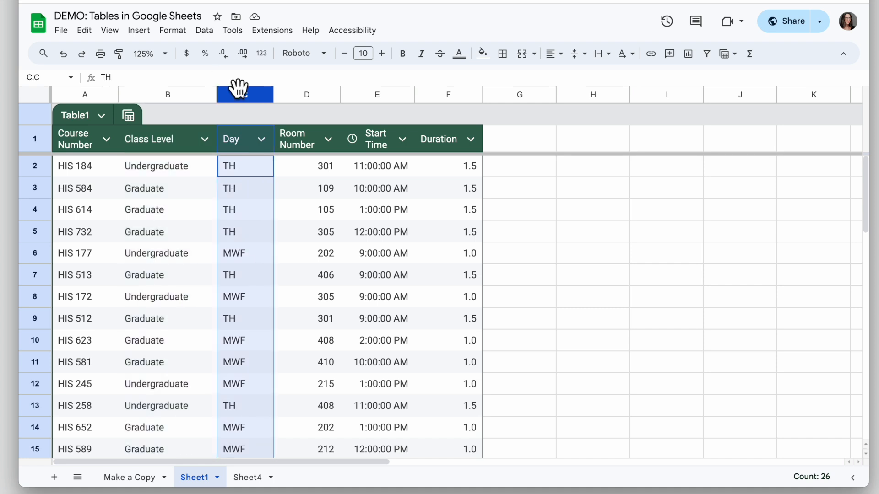
mouse_move(176, 191)
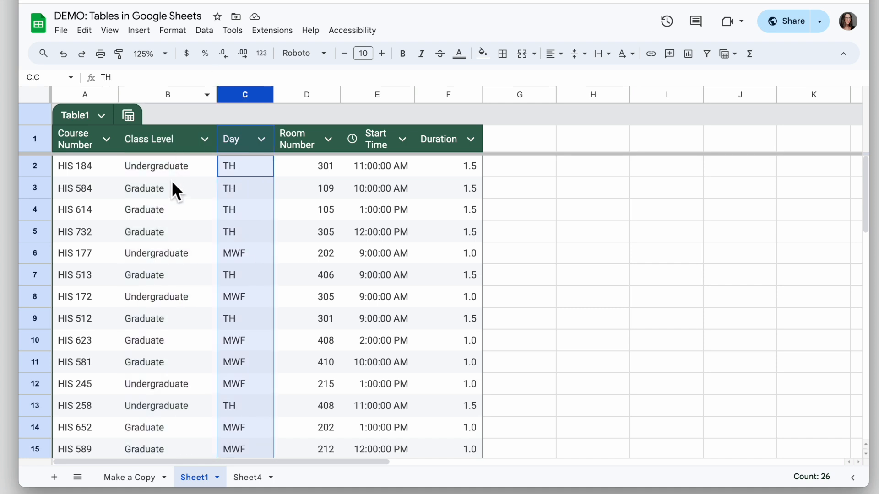
left_click(167, 165)
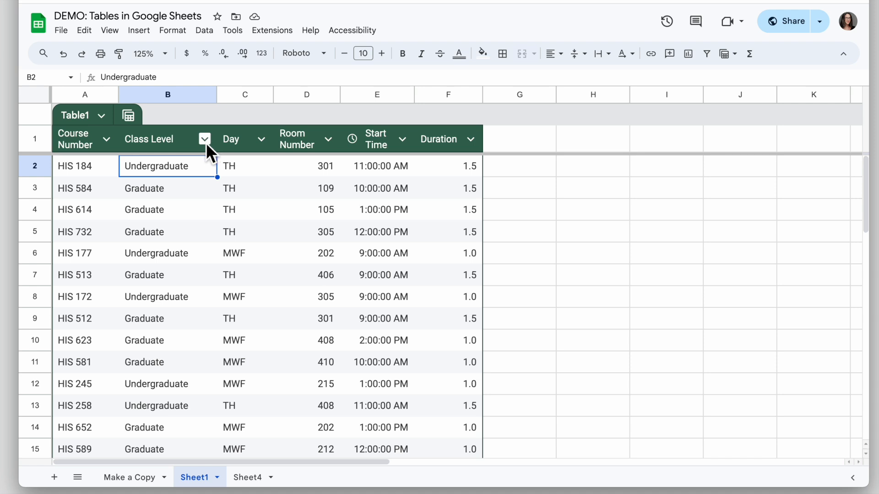
left_click(204, 139)
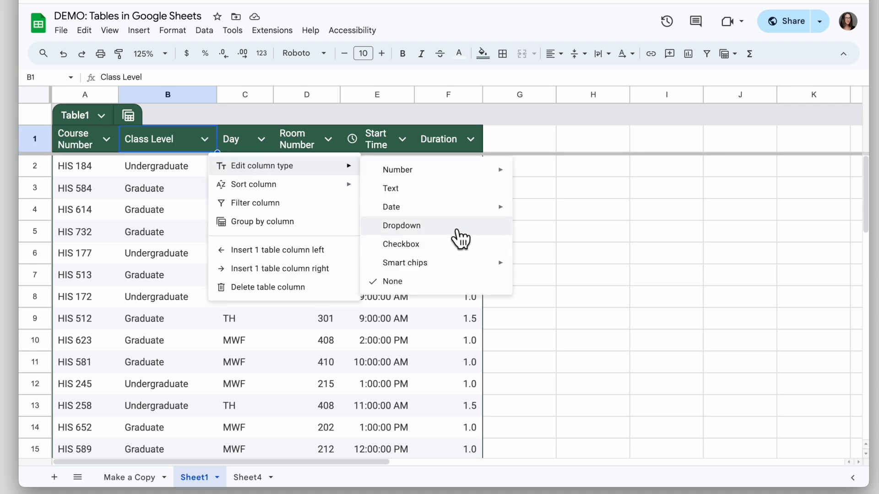
left_click(402, 225)
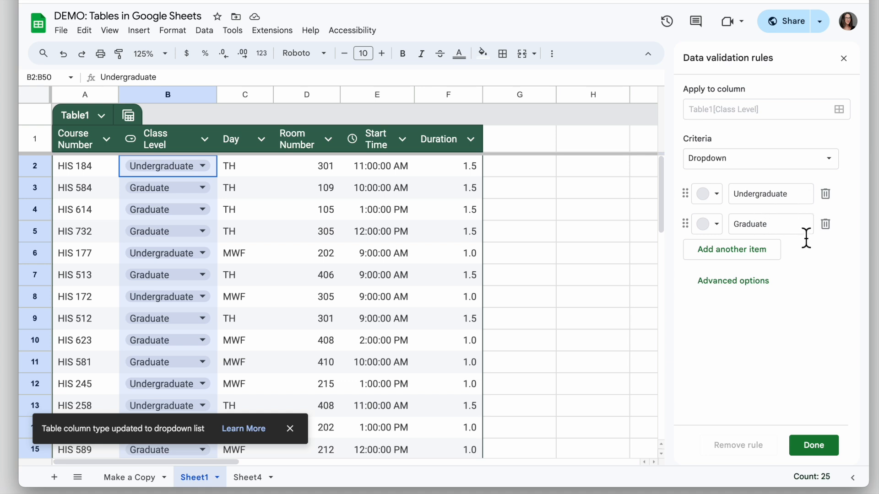
mouse_move(717, 202)
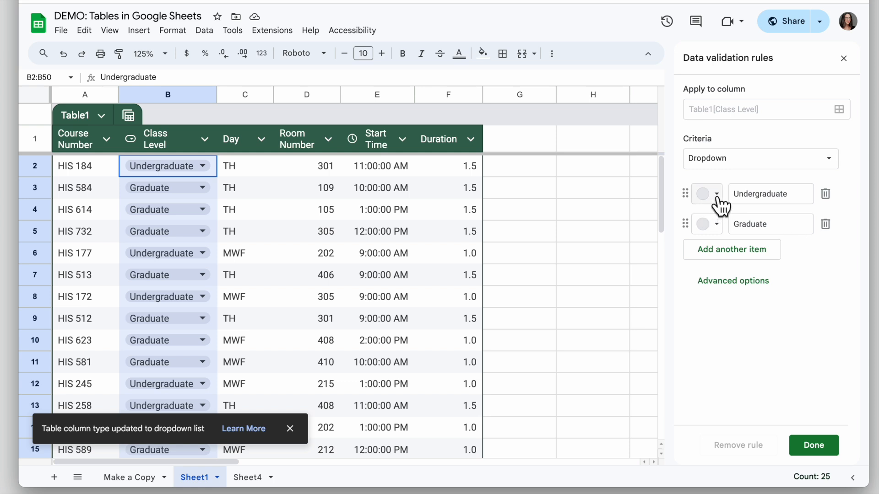
mouse_move(854, 198)
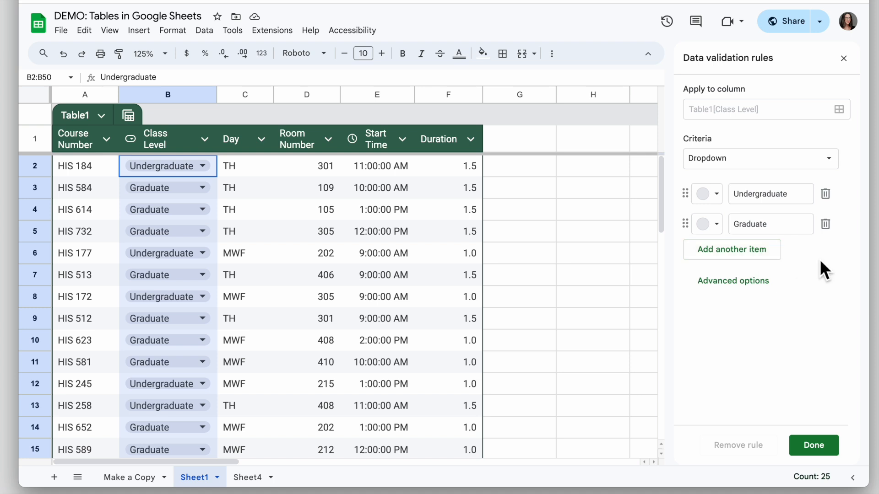
mouse_move(791, 266)
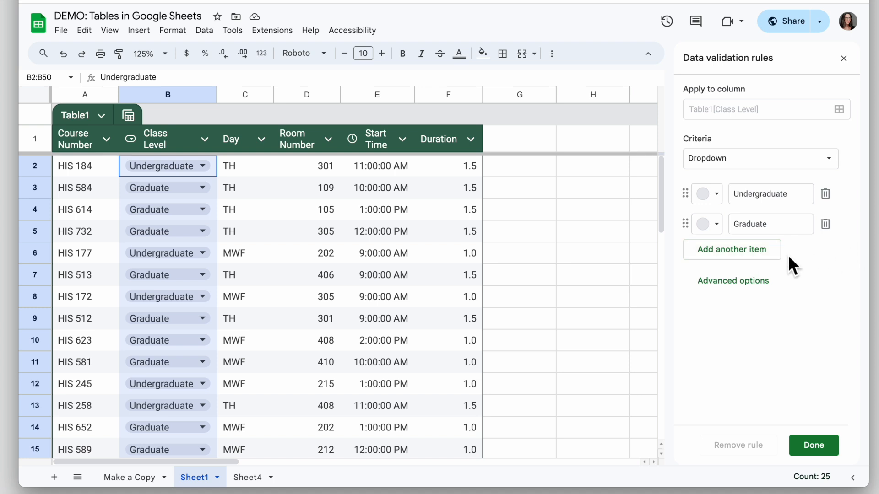
left_click(813, 445)
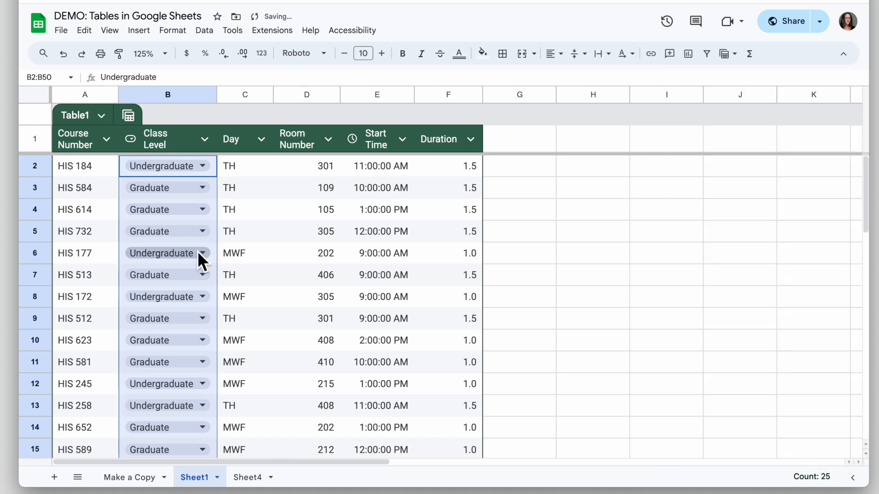
mouse_move(153, 232)
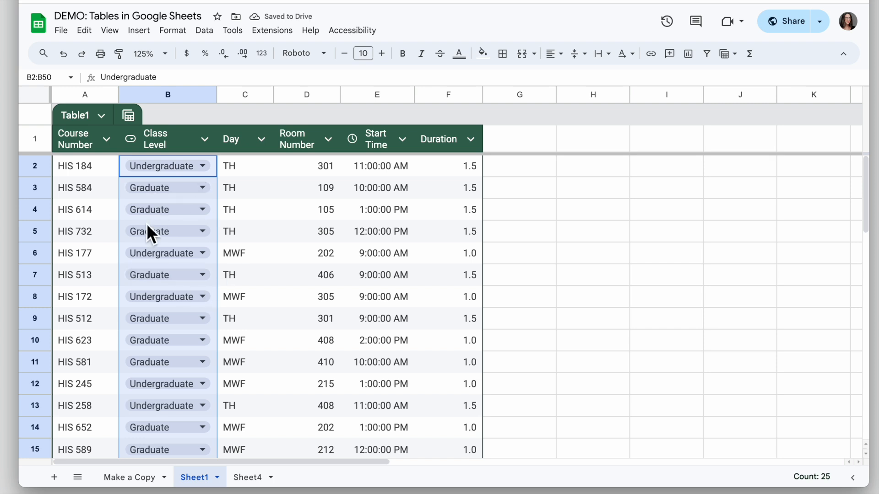
mouse_move(138, 152)
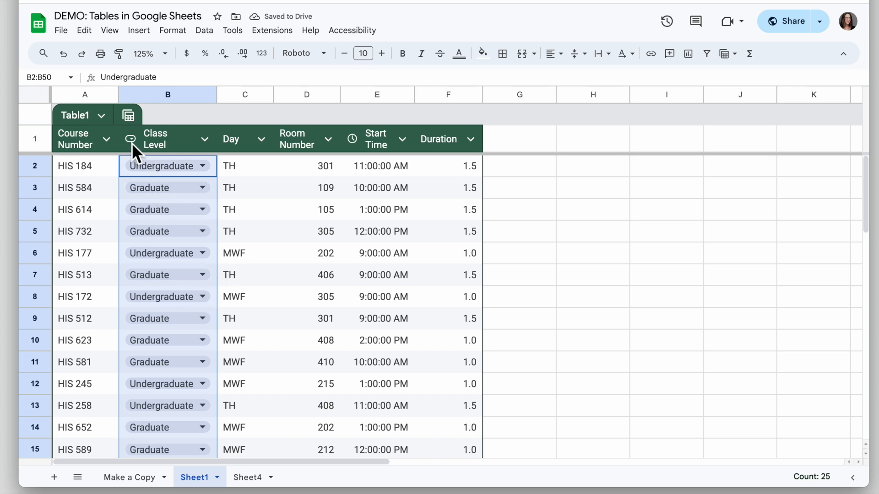
- Make the Day column a dropdown offering TH and MWF
left_click(260, 139)
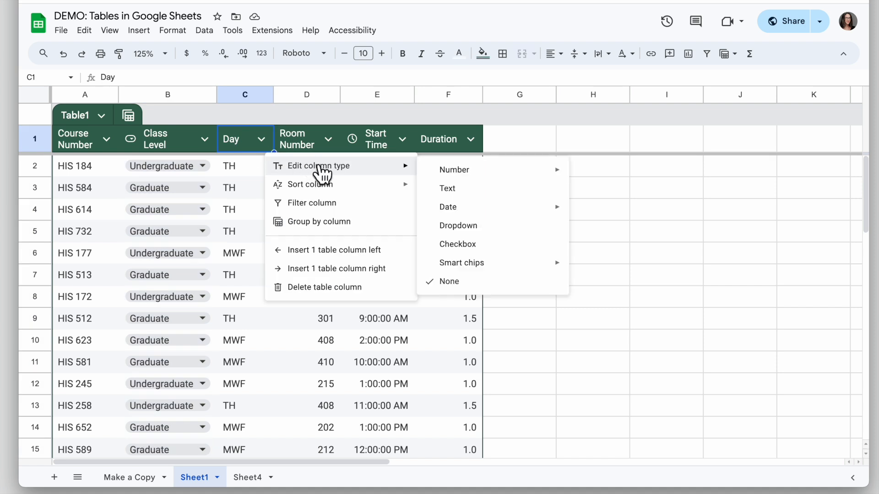
left_click(458, 225)
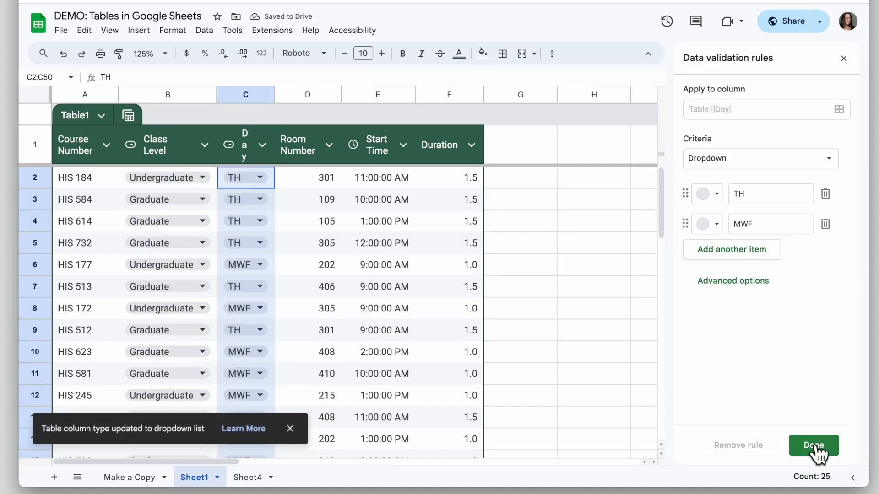
left_click(812, 444)
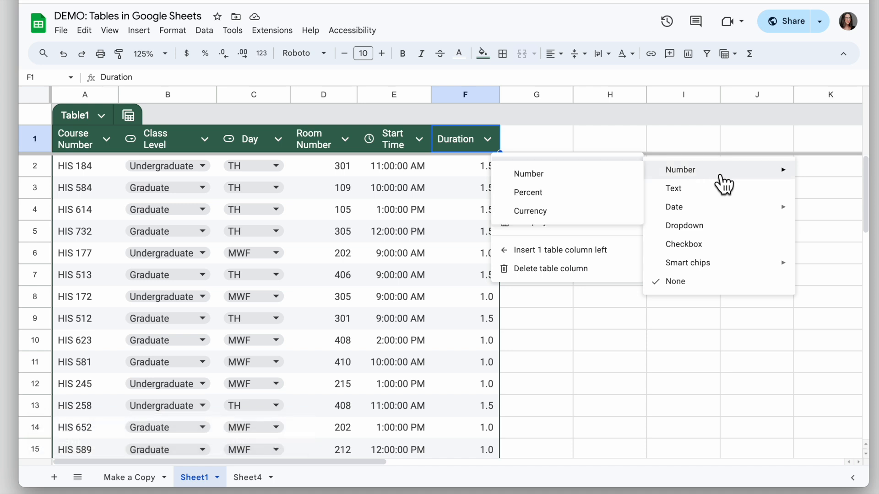
- Set the Duration column type to Number and scroll down the table
left_click(680, 169)
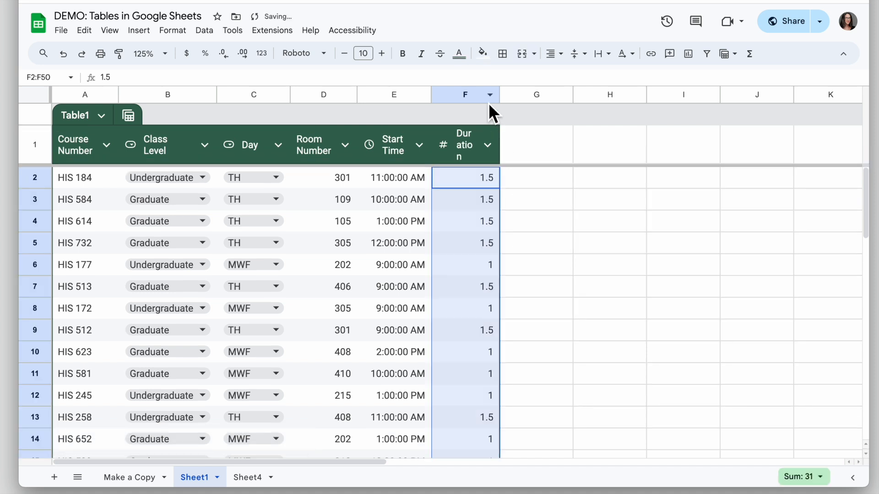
scroll("down", 3)
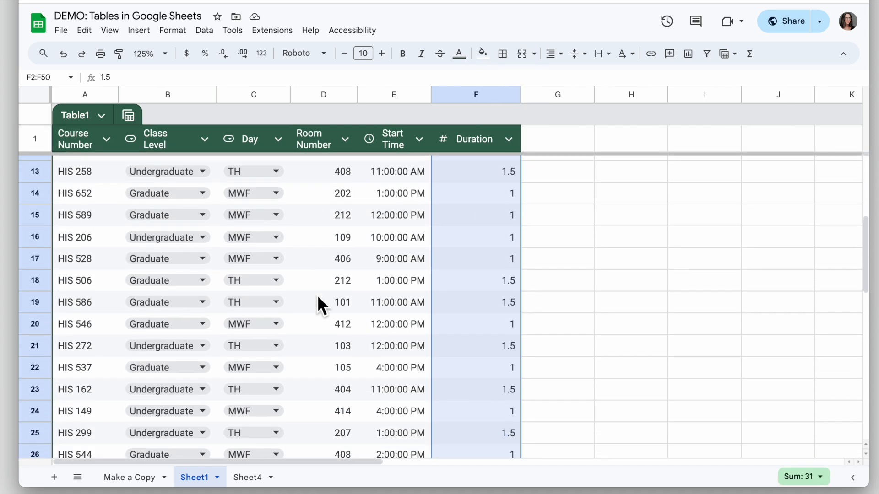
scroll("down", 3)
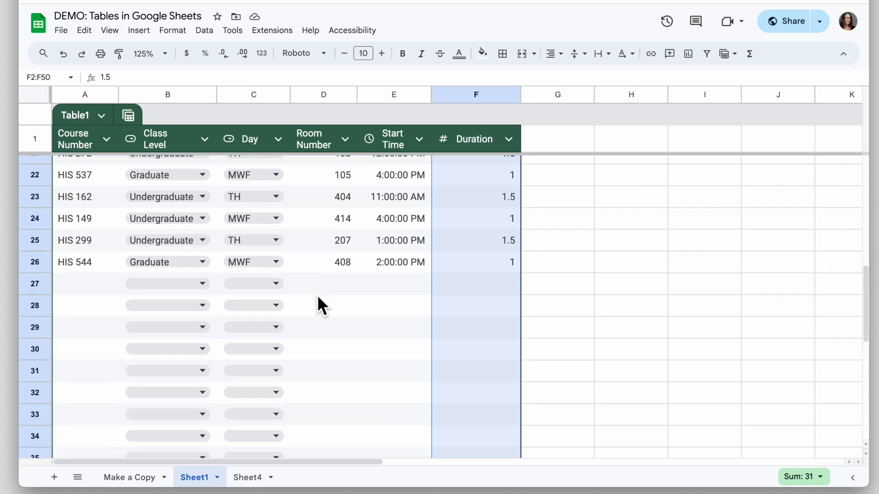
- Add row 27 for HIS 102 as an Undergraduate MWF course in room 502
left_click(85, 283)
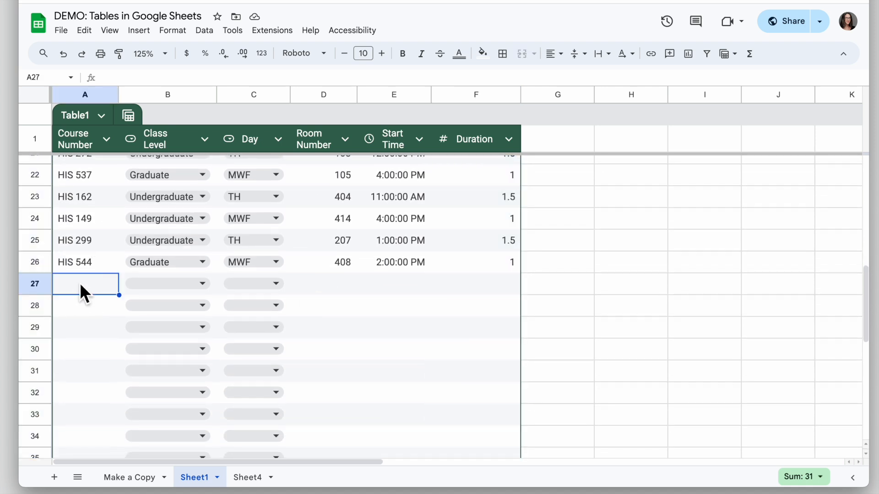
type("HIS 1")
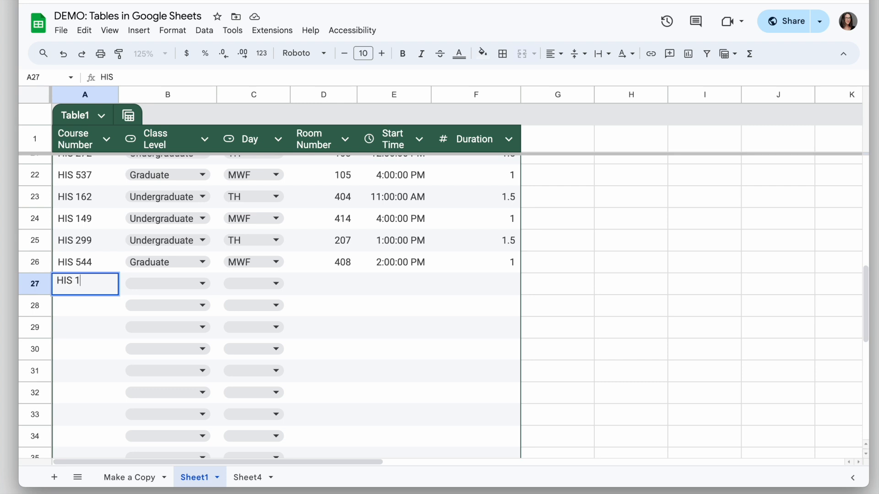
type("02")
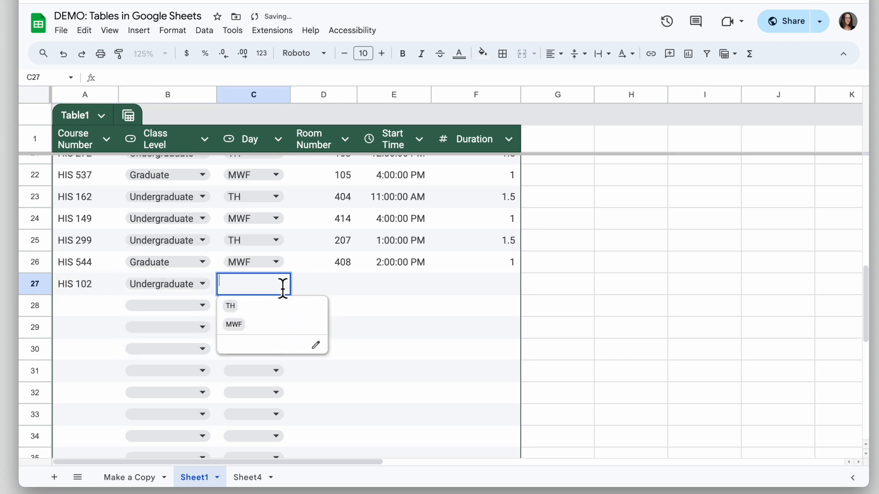
left_click(233, 324)
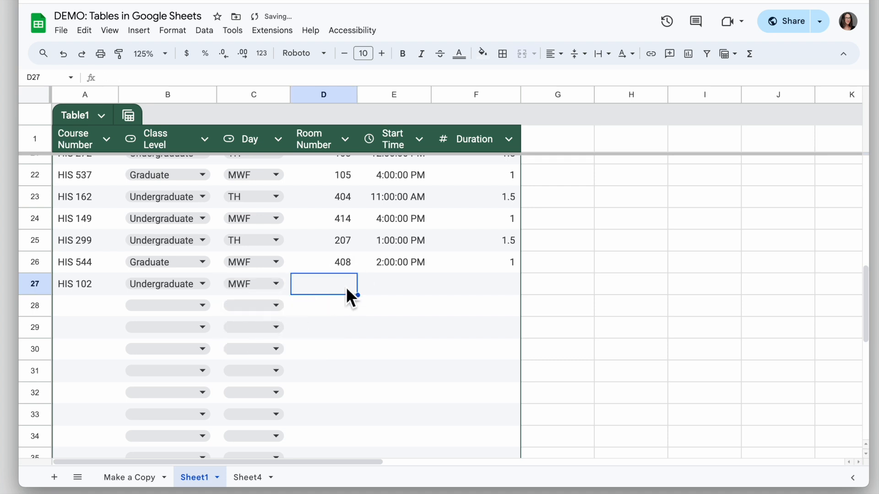
type("502")
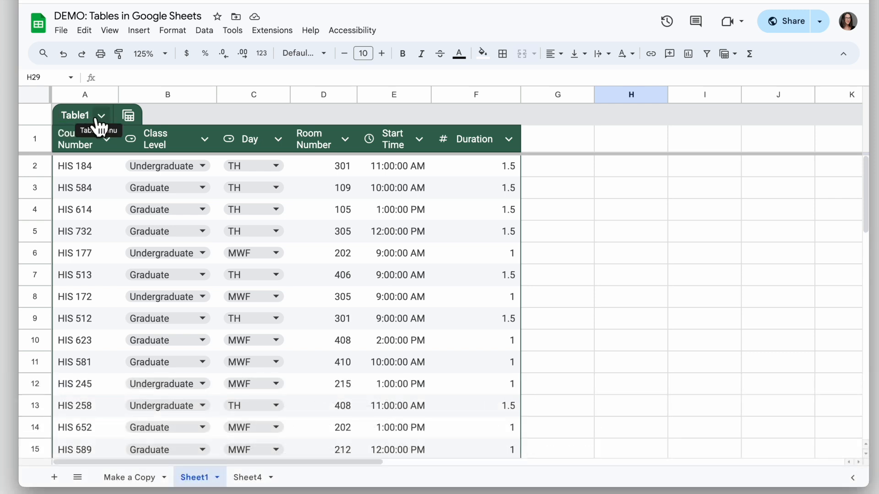
- Rename Table1, dismissing the invalid-space error and retyping the name as Course
left_click(102, 116)
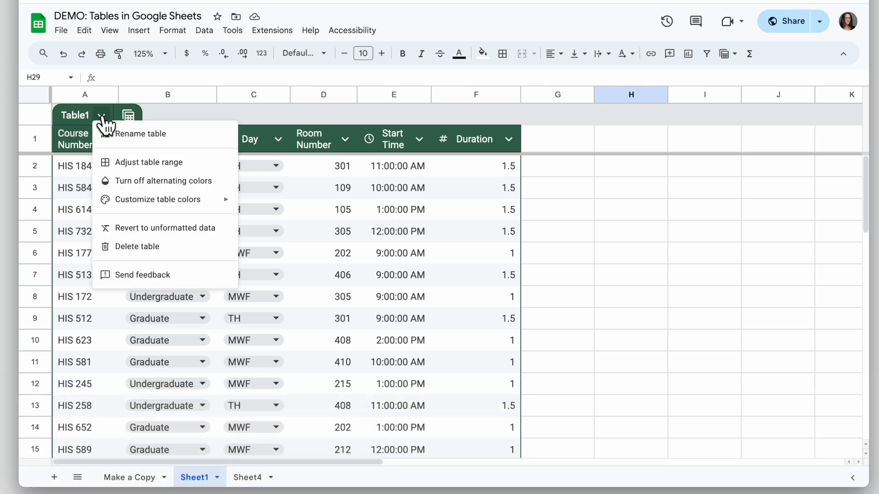
mouse_move(210, 142)
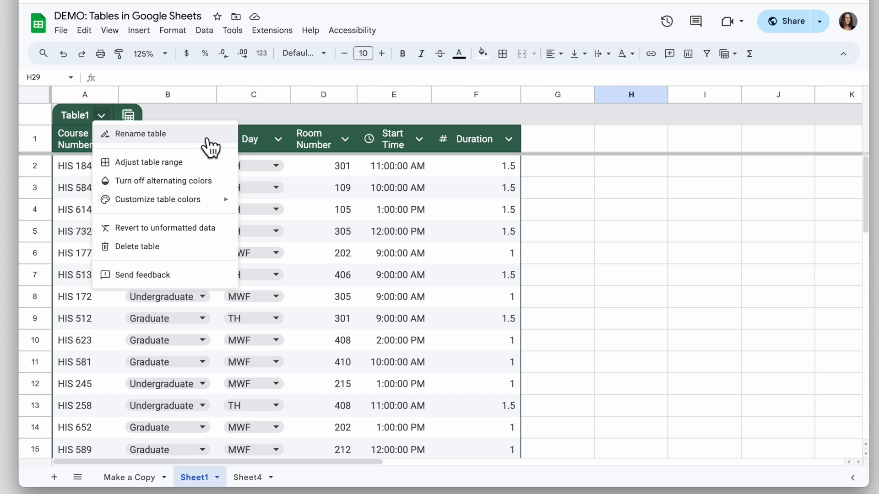
mouse_move(187, 146)
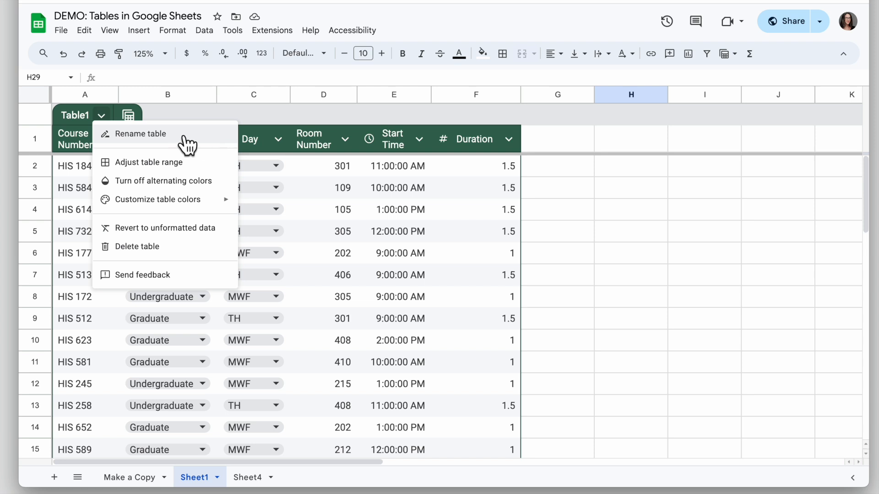
left_click(140, 133)
type("Course asd")
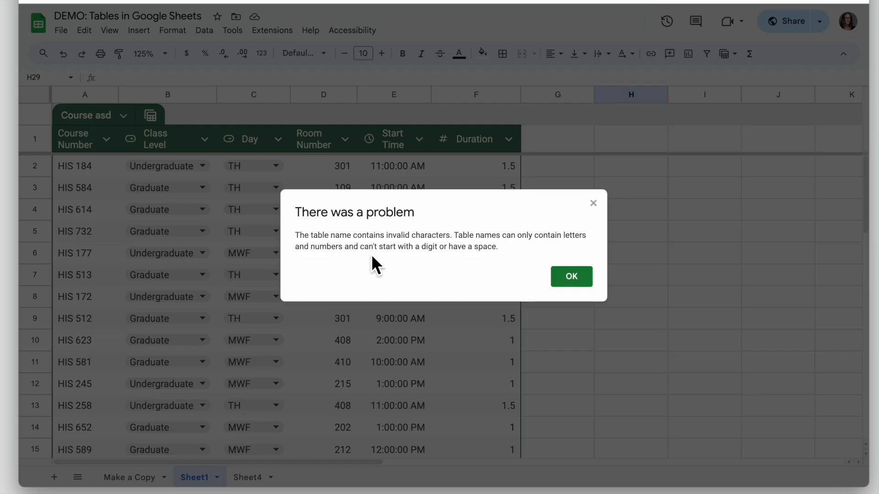
left_click(571, 276)
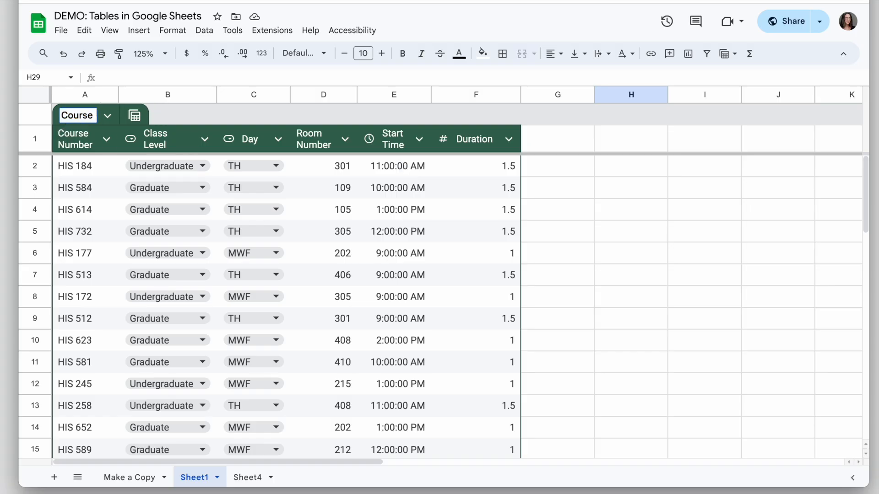
- Confirm the Courses table name and switch its colour theme from green to blue
left_click(107, 115)
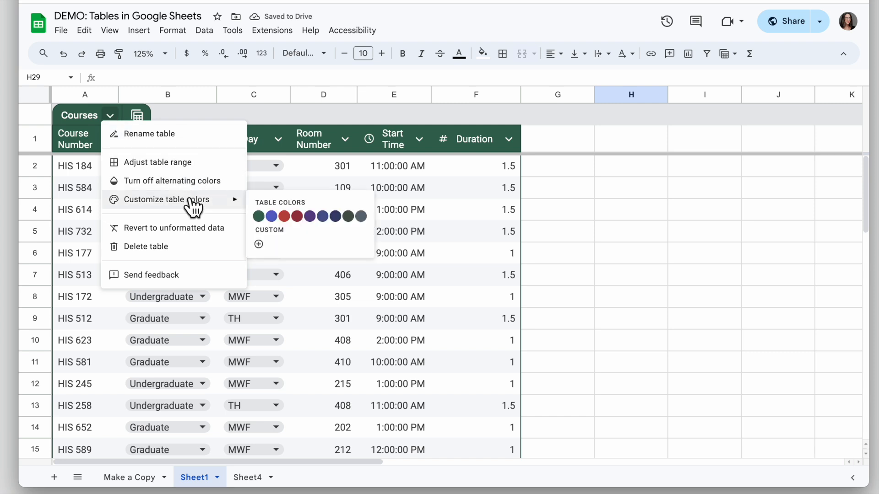
left_click(271, 217)
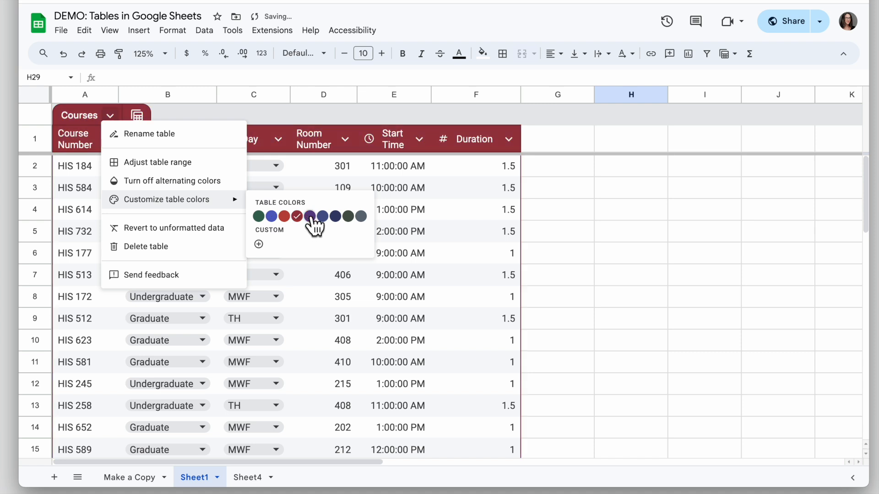
left_click(309, 217)
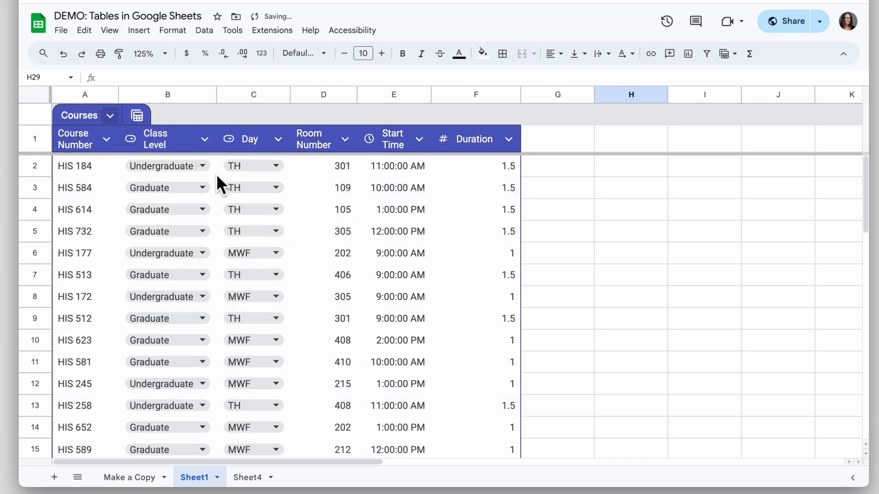
mouse_move(116, 124)
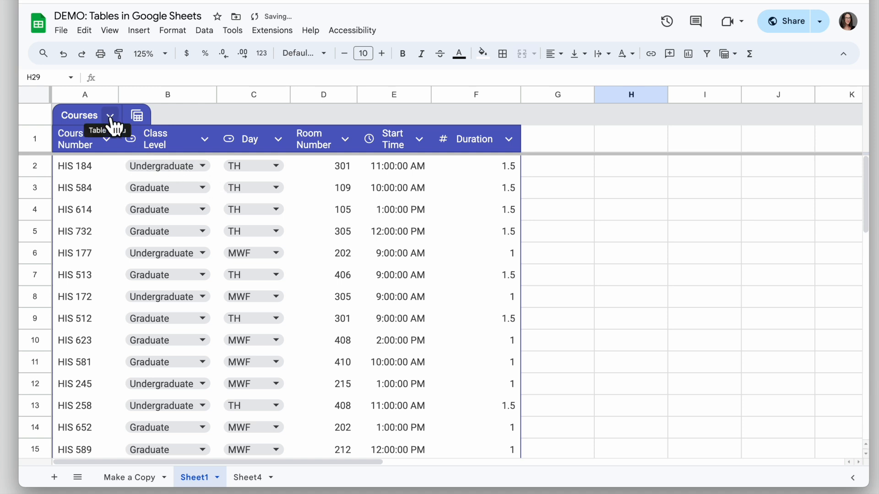
mouse_move(171, 193)
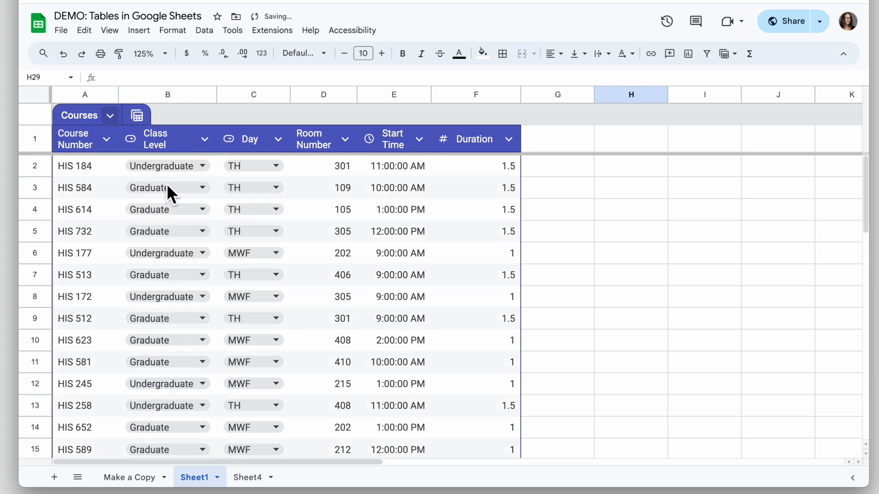
left_click(109, 115)
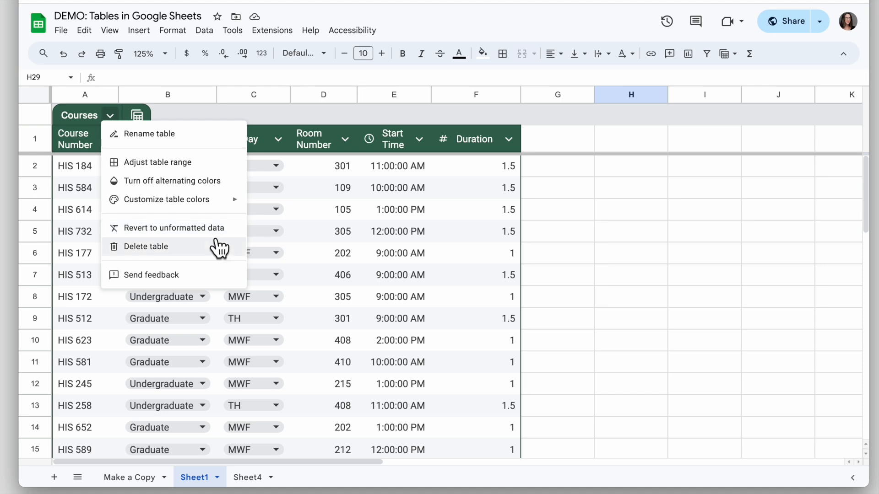
mouse_move(154, 227)
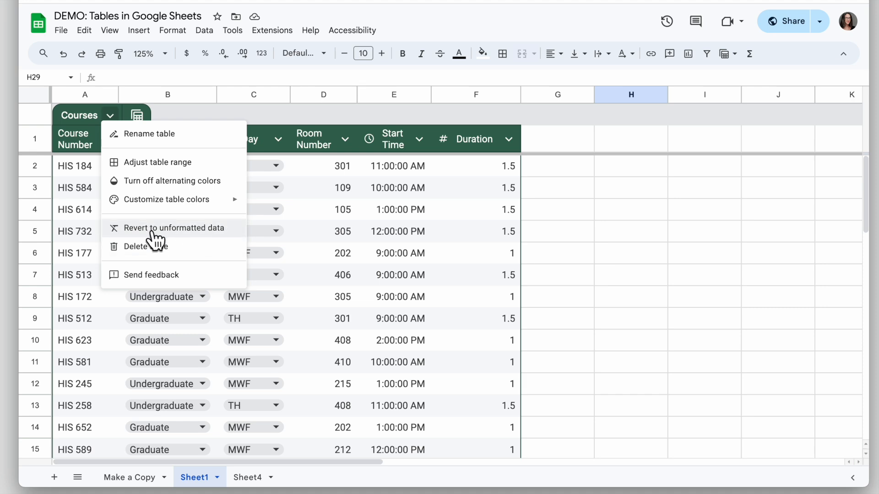
left_click(174, 227)
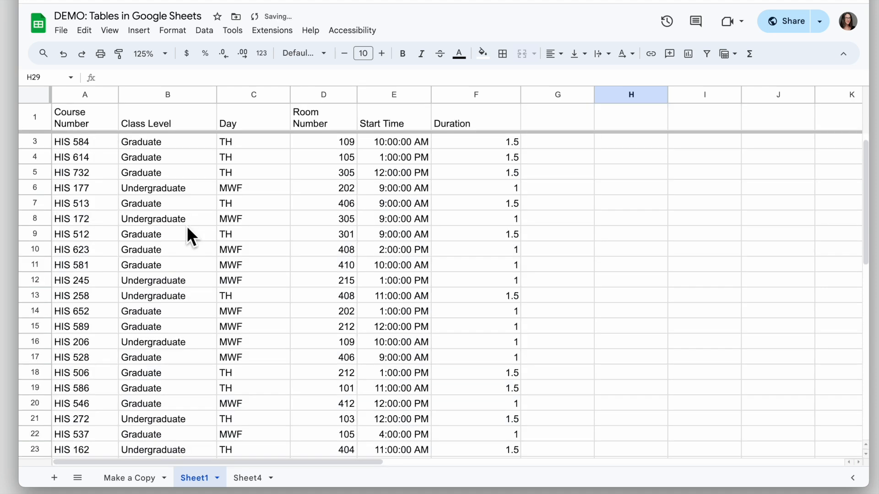
mouse_move(84, 30)
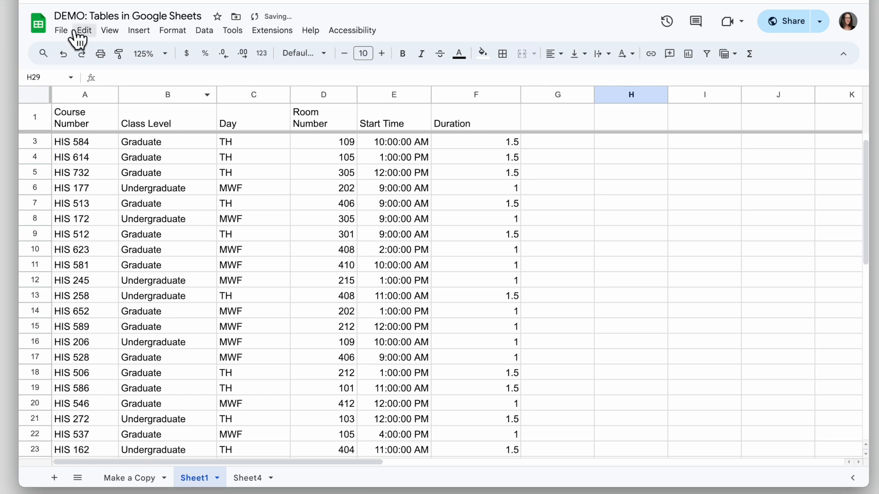
left_click(111, 114)
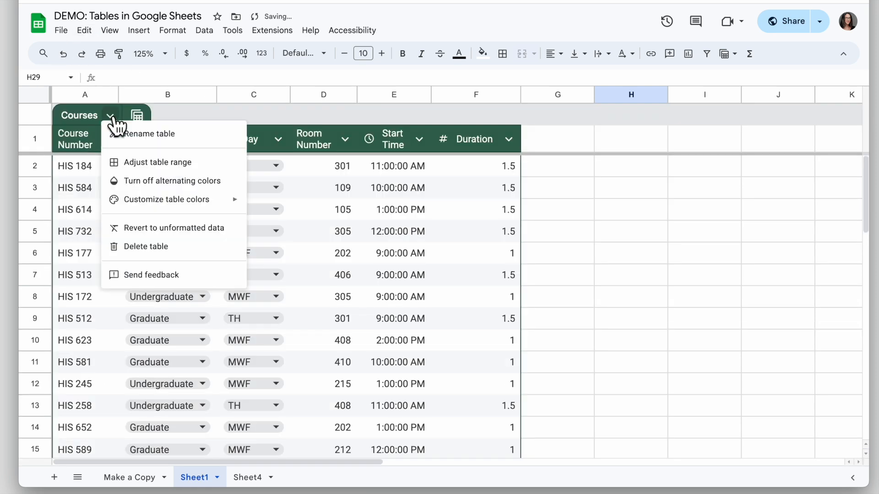
left_click(146, 246)
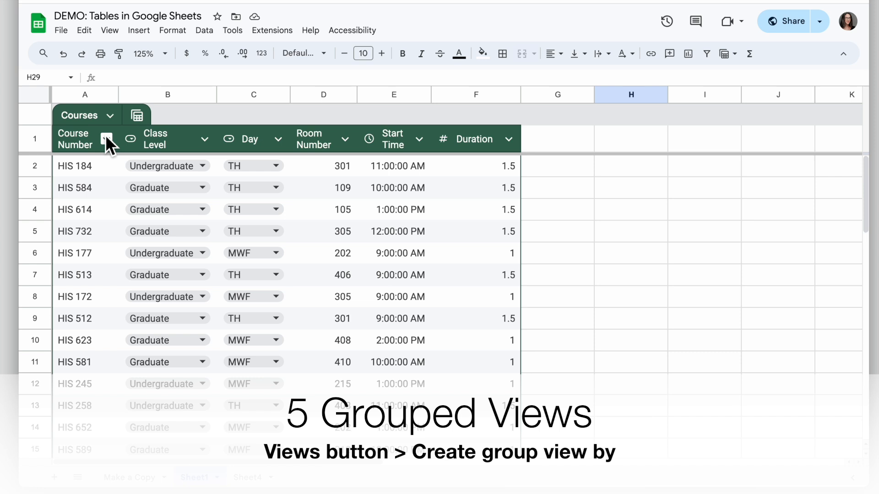
mouse_move(136, 114)
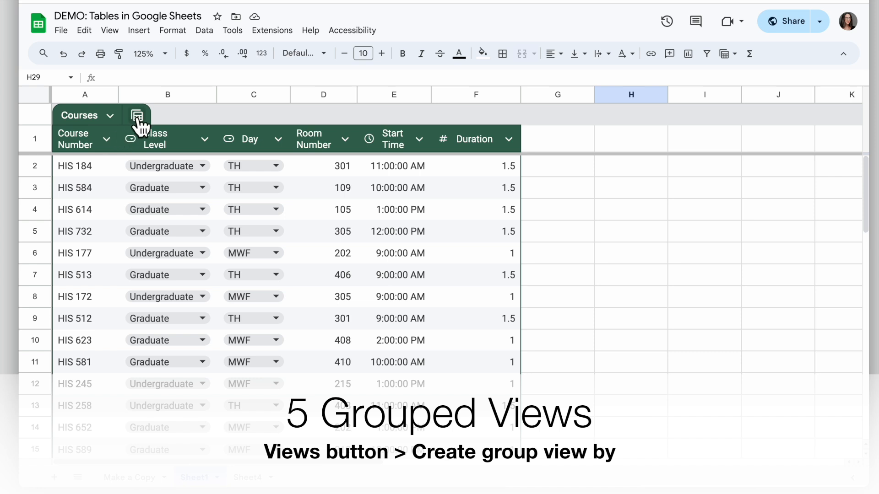
mouse_move(137, 116)
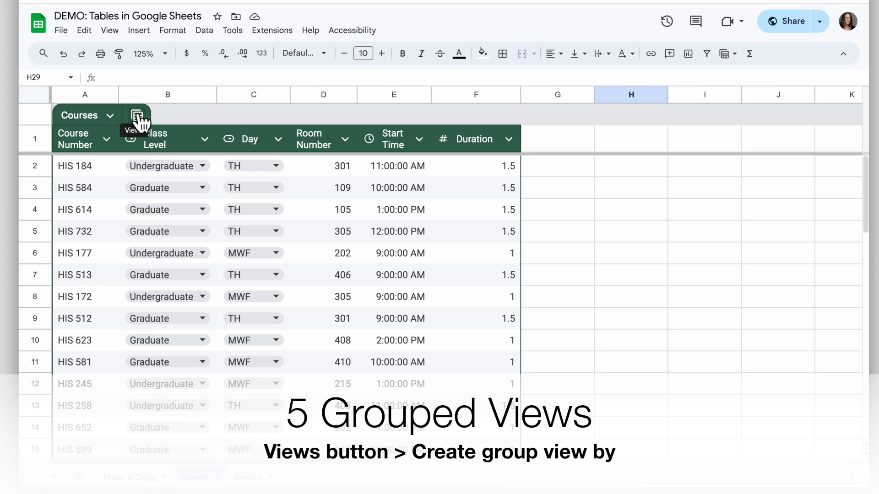
- Create a temporary group-by view on Room Number and scroll through the room groups
left_click(137, 115)
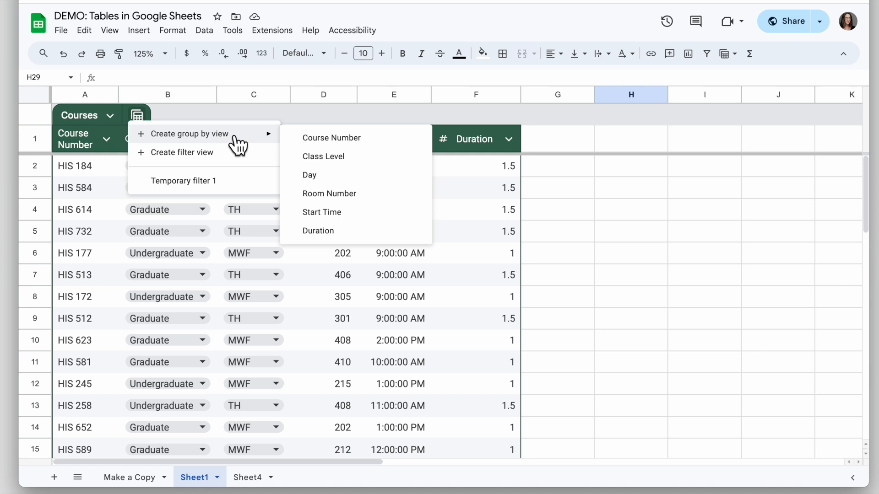
mouse_move(350, 141)
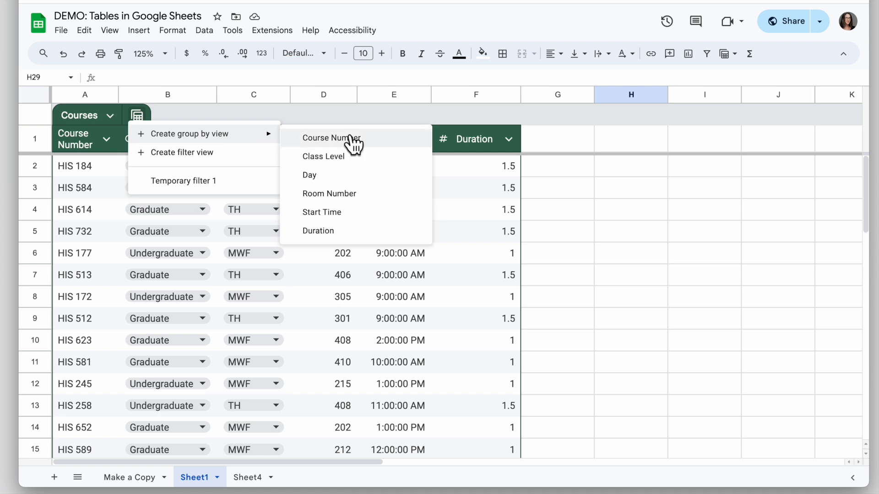
mouse_move(364, 168)
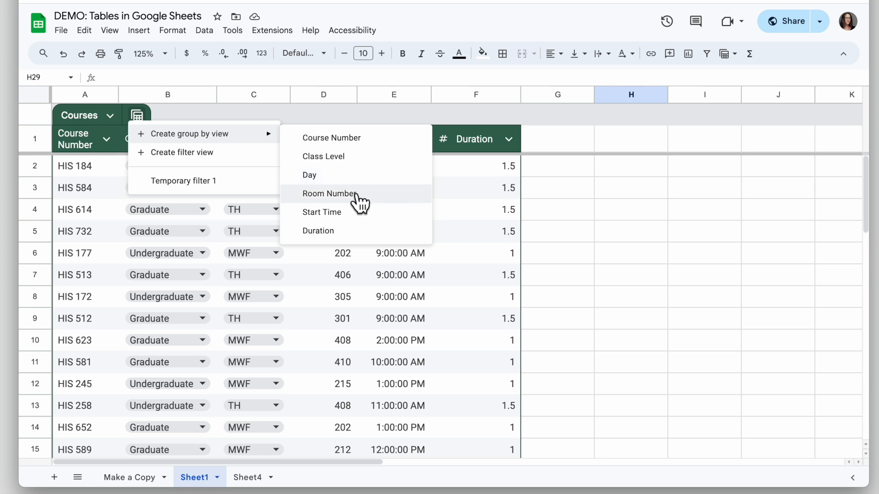
left_click(329, 193)
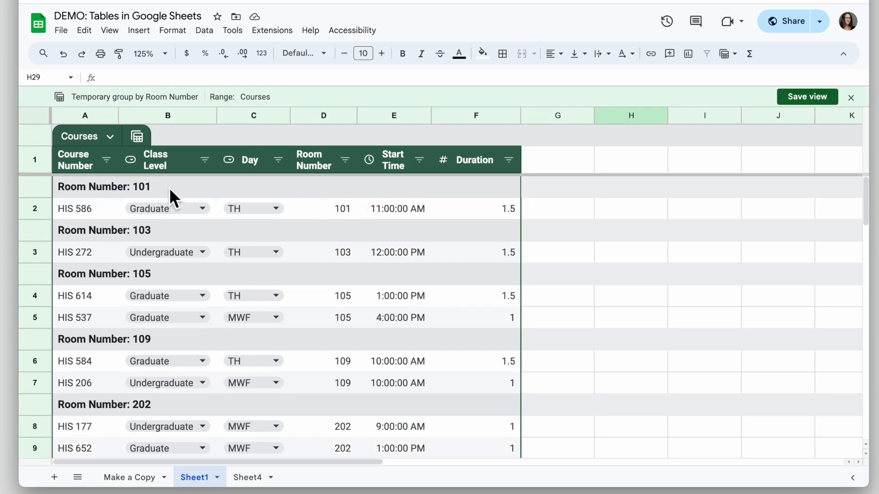
mouse_move(155, 199)
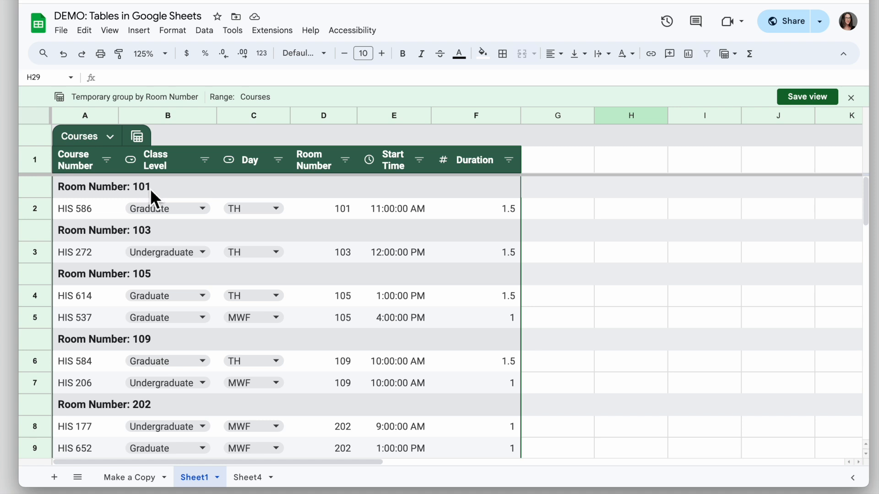
mouse_move(160, 275)
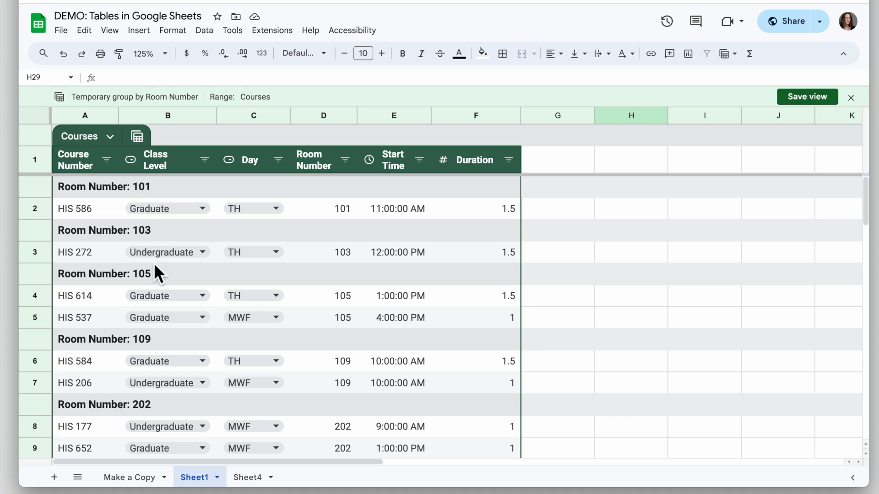
scroll("down", 3)
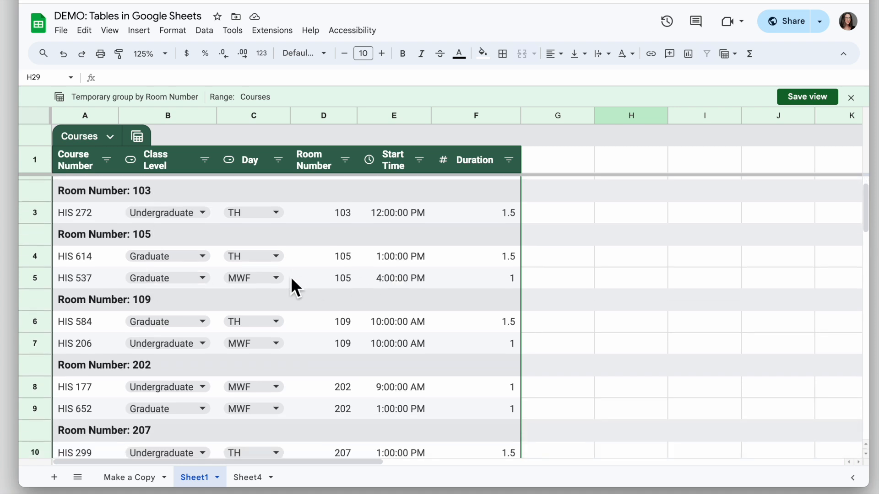
scroll("down", 3)
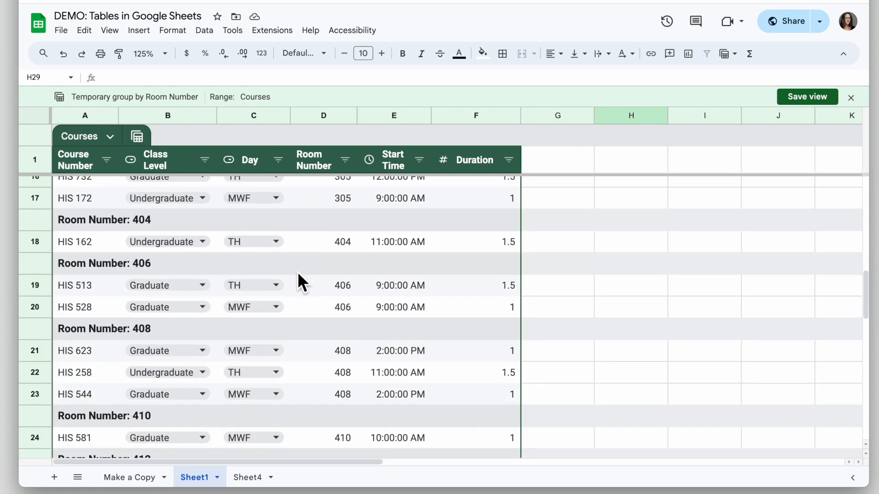
scroll("down", 3)
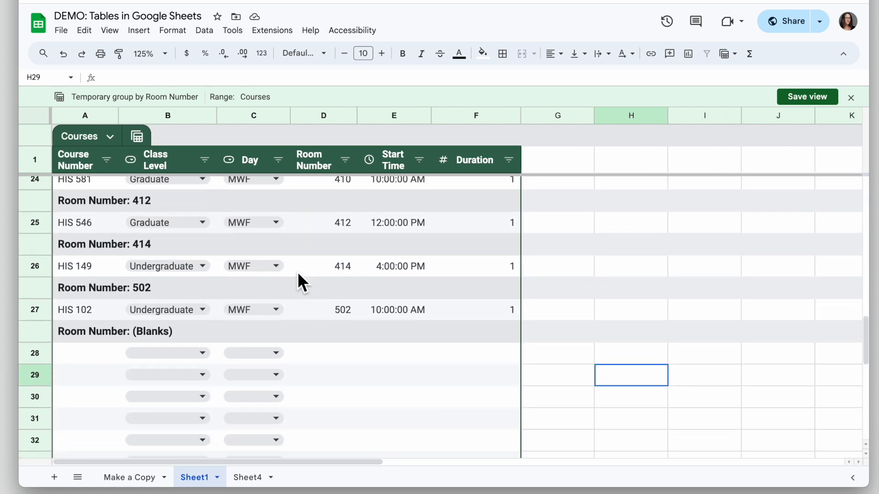
scroll("up", 3)
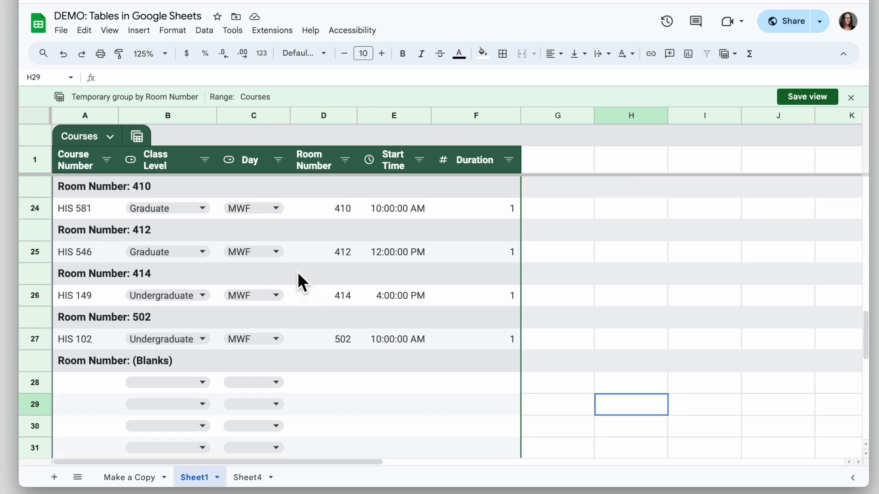
scroll("up", 3)
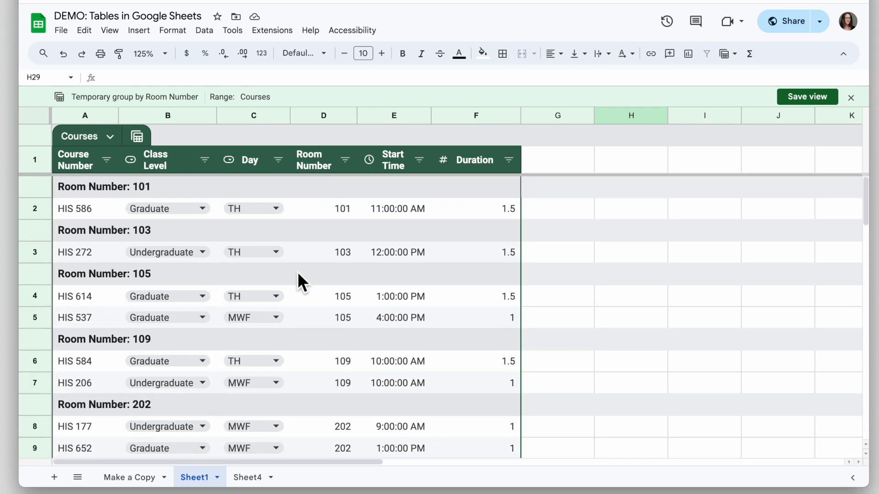
- Try a temporary group-by-Day view, then switch back to the Room Number grouping
left_click(136, 136)
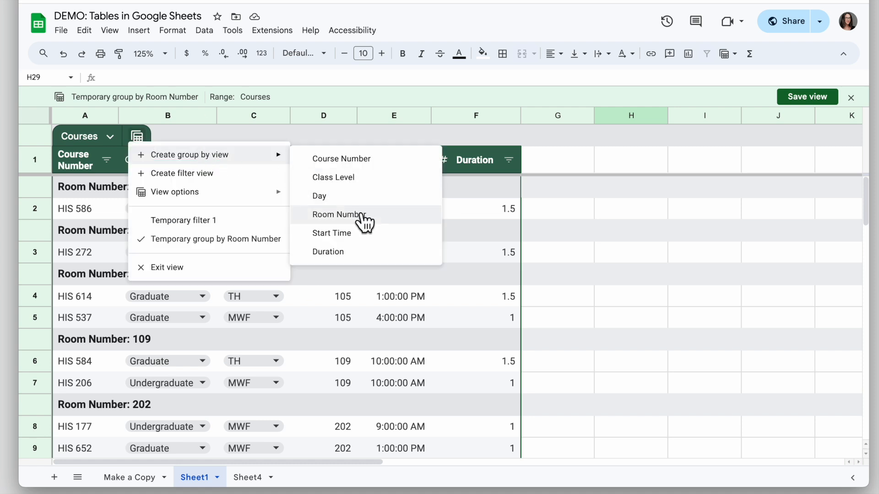
mouse_move(365, 195)
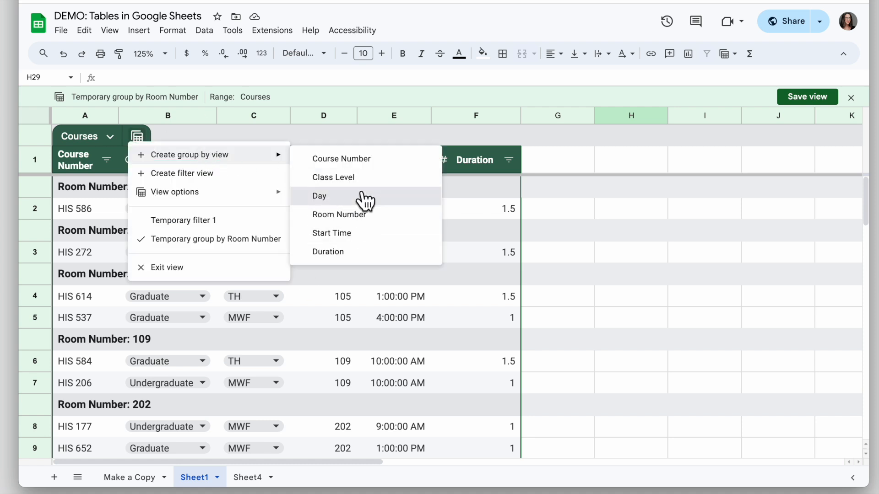
left_click(320, 195)
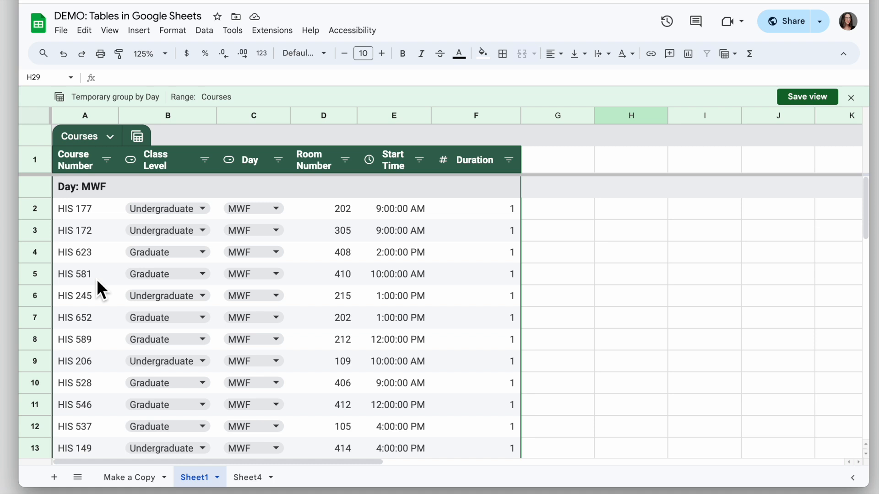
scroll("down", 3)
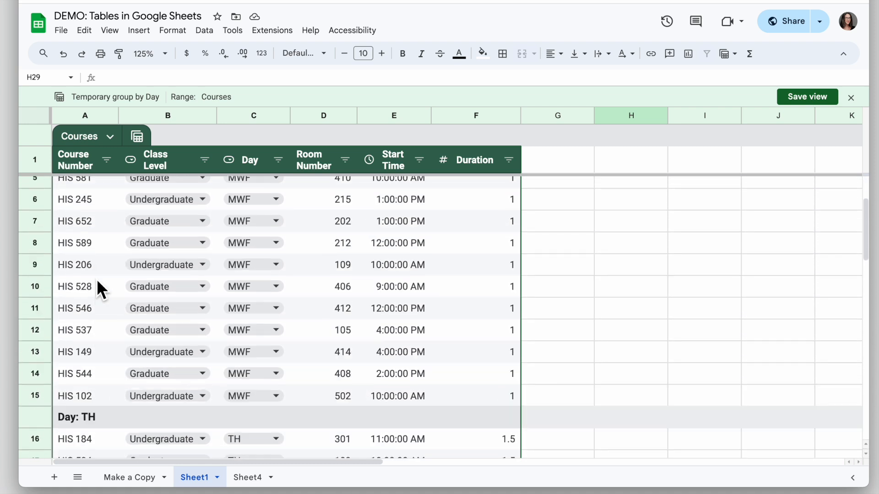
left_click(135, 137)
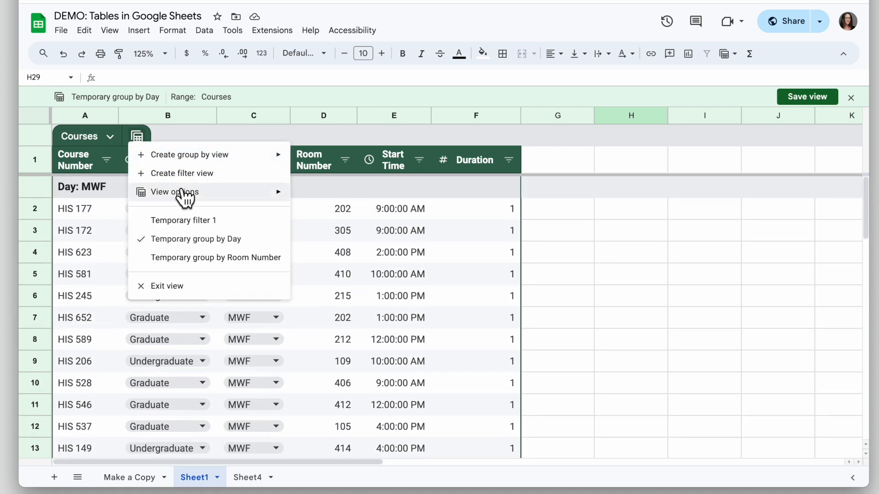
mouse_move(215, 257)
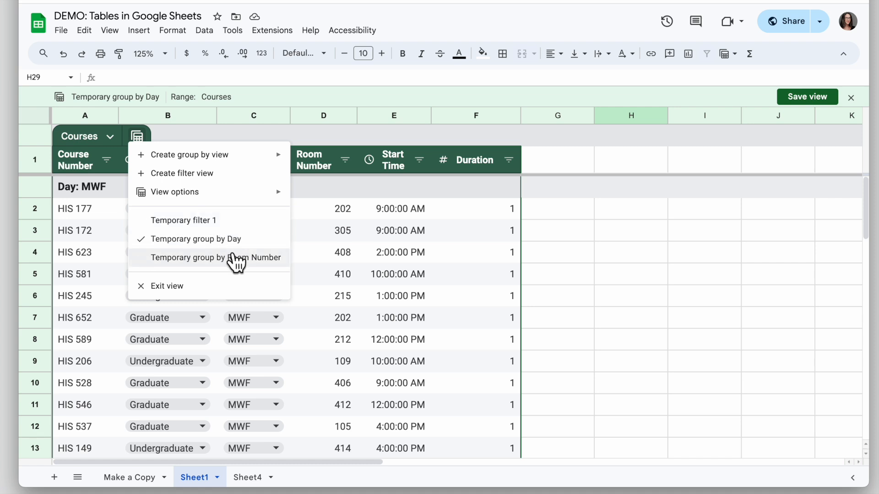
mouse_move(236, 261)
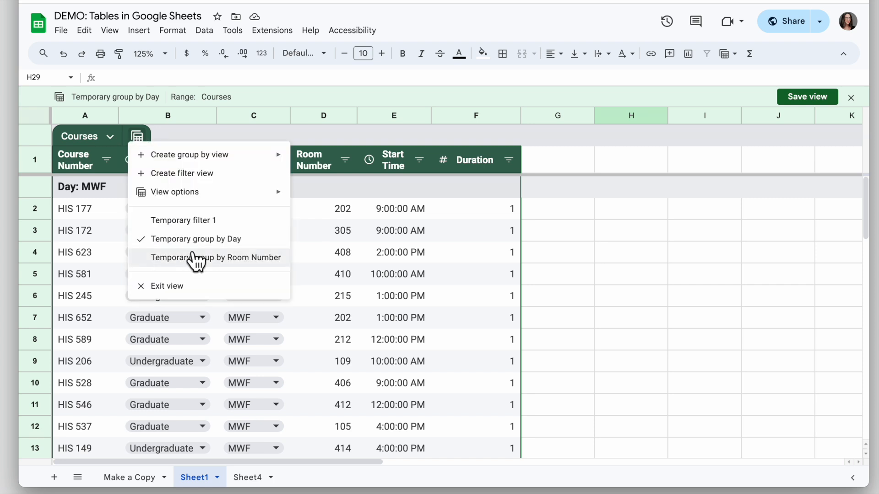
left_click(216, 257)
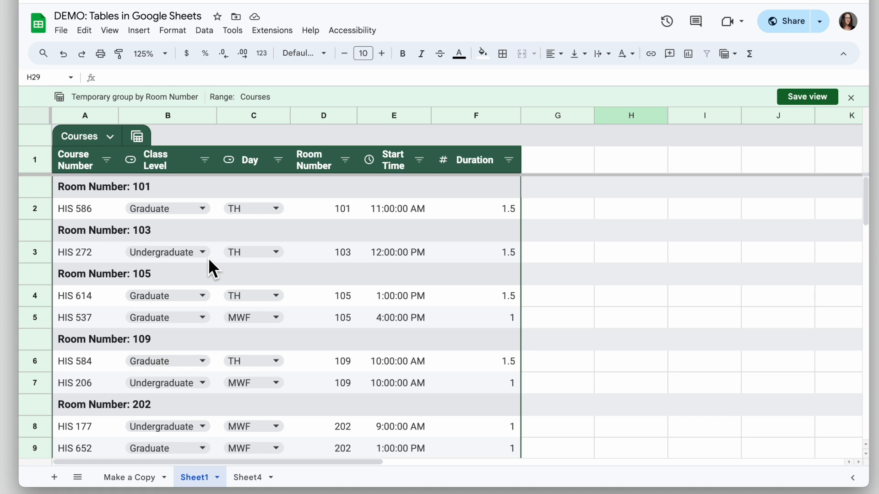
mouse_move(821, 115)
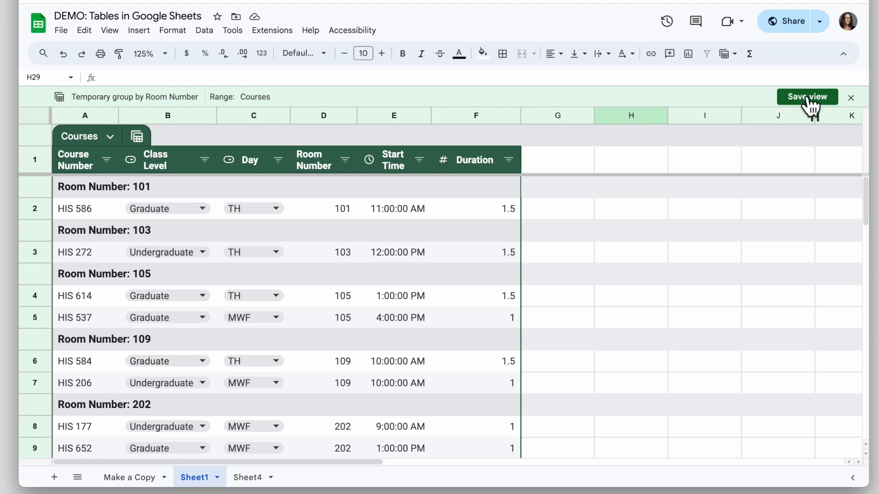
- Save the Room Number grouping as the 'Group by Room Number' view and reopen the views list
left_click(807, 97)
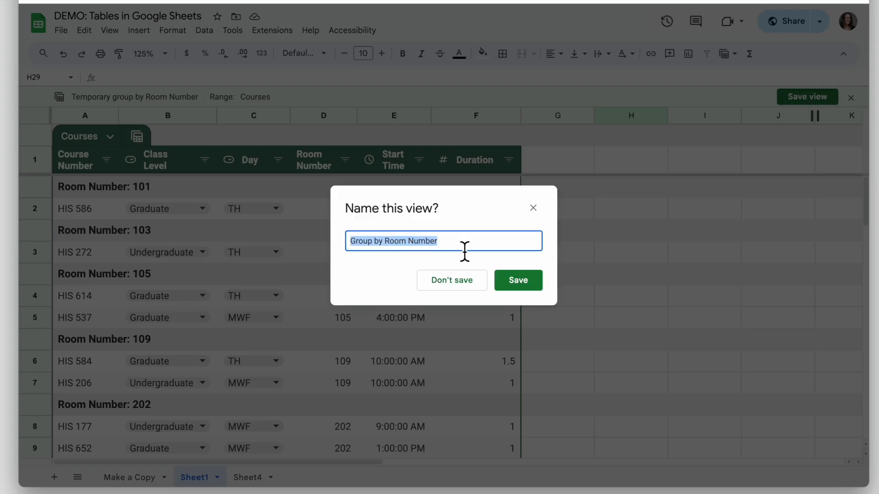
left_click(517, 280)
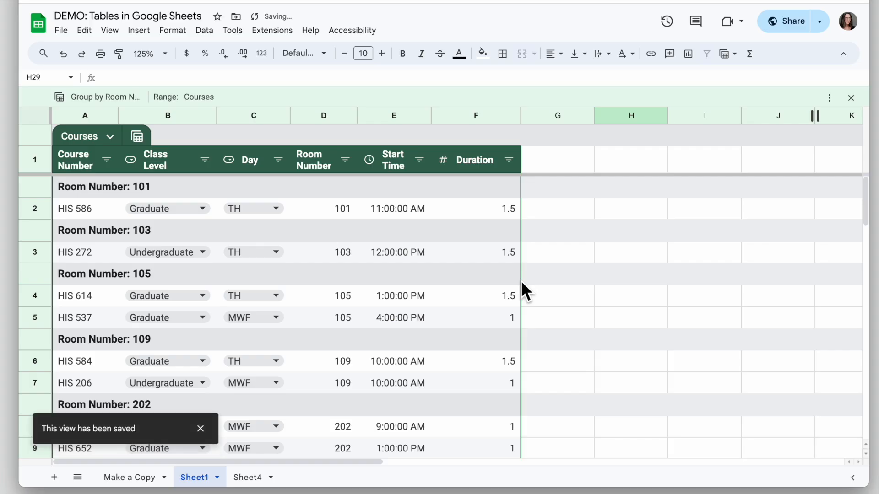
mouse_move(385, 291)
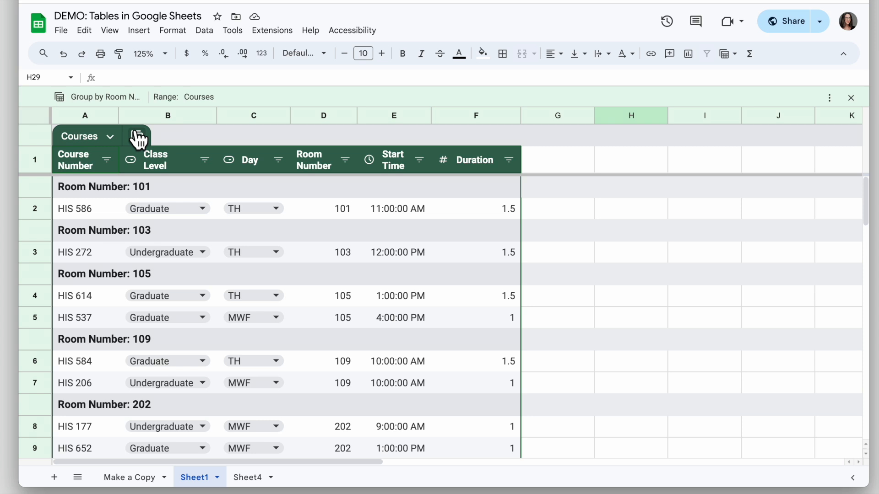
left_click(136, 137)
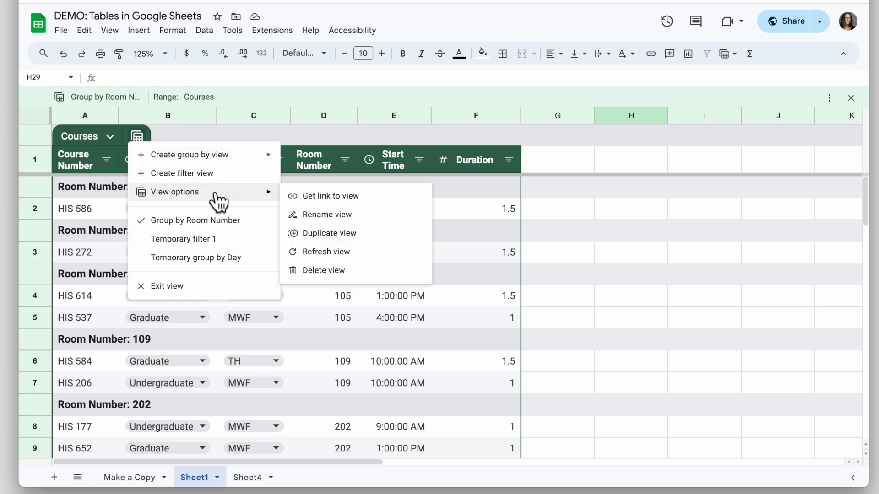
mouse_move(384, 196)
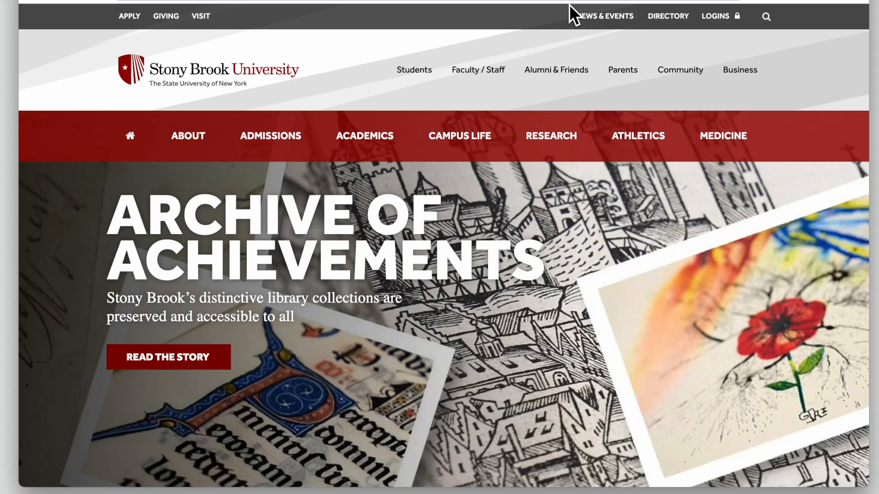
- Paste the copied view link into Chrome's address bar and load it
right_click(572, 12)
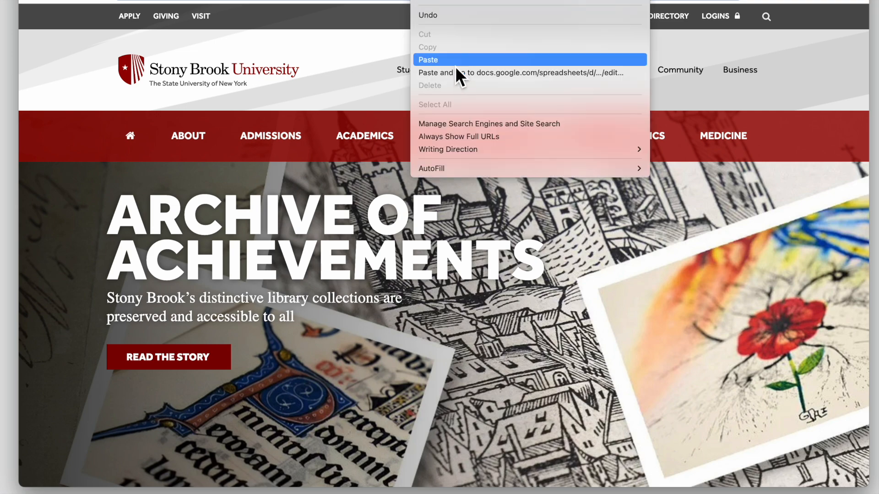
left_click(515, 72)
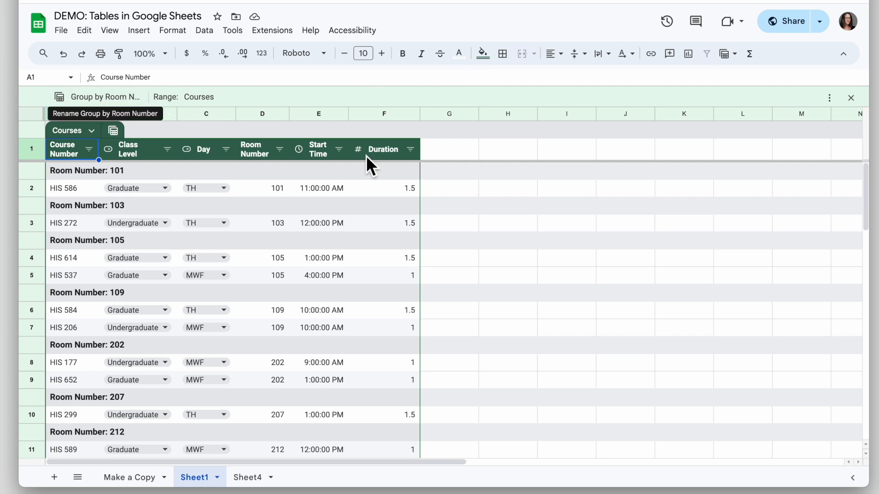
- Create a filter view with (Blanks) and Undergraduate unchecked in the Class Level filter
left_click(114, 130)
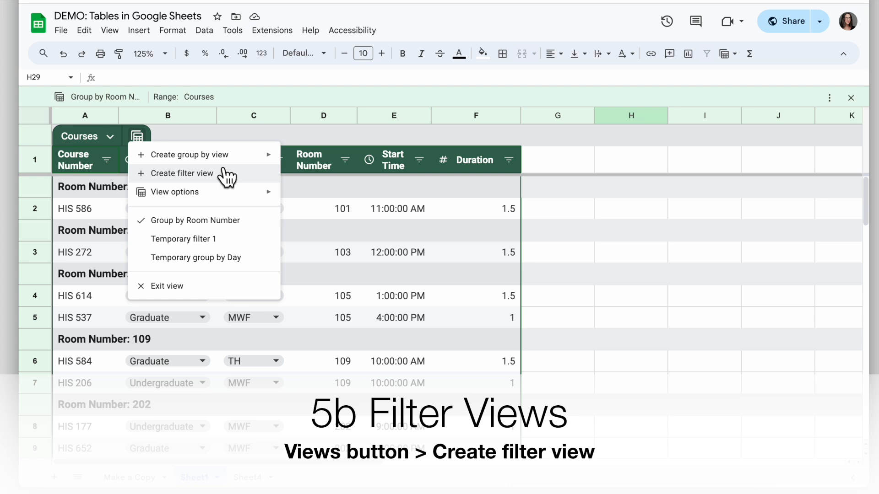
left_click(185, 173)
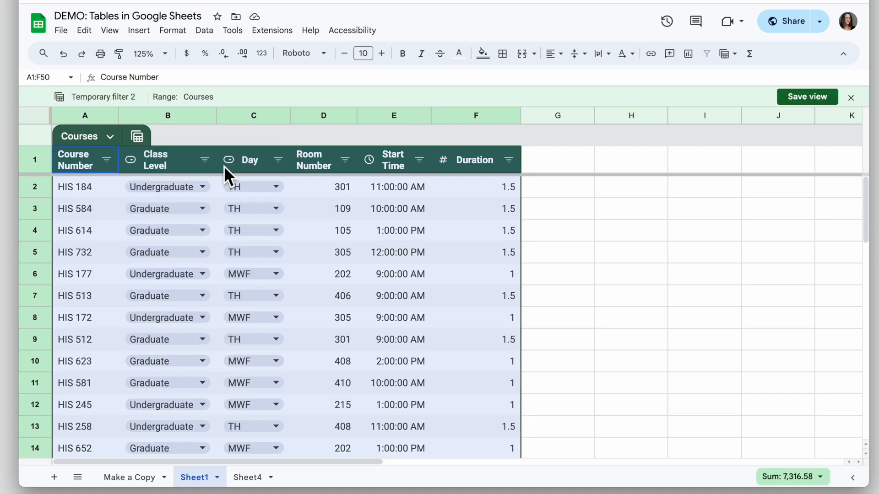
mouse_move(150, 179)
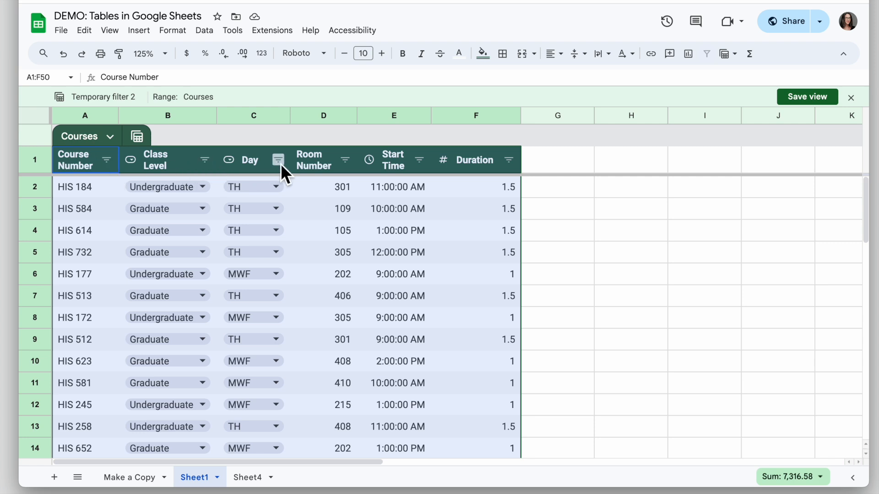
mouse_move(269, 190)
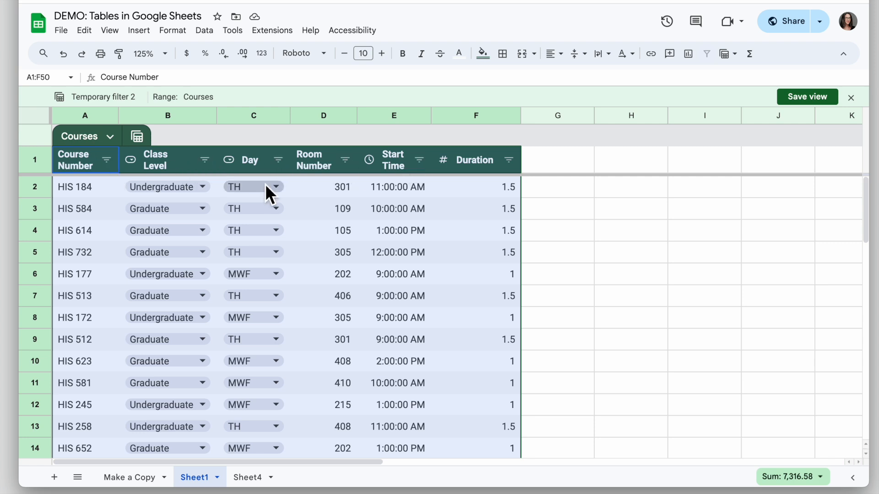
mouse_move(205, 160)
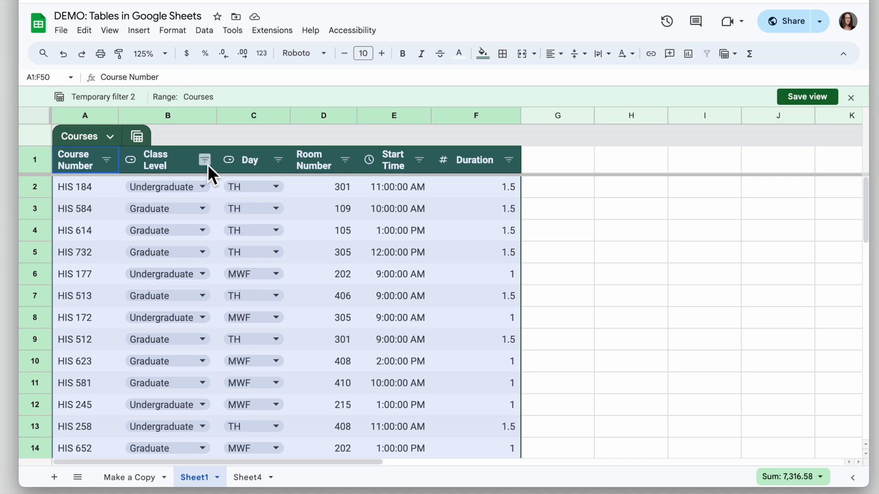
left_click(205, 160)
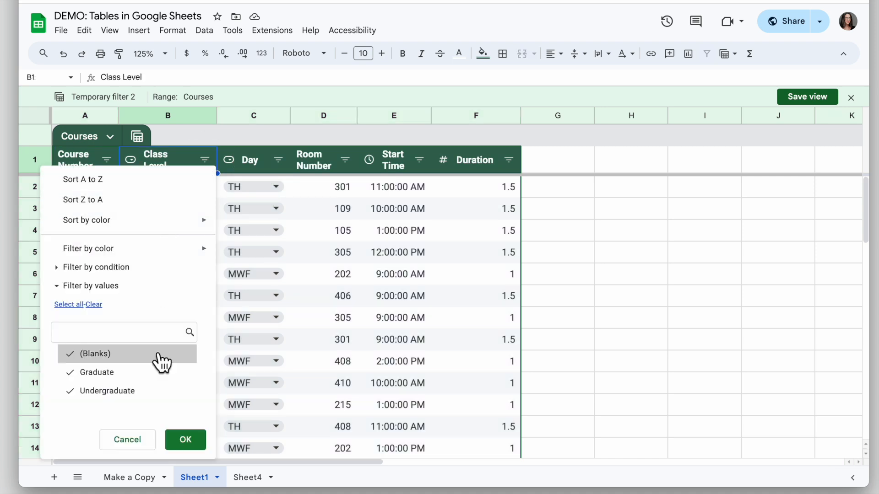
left_click(70, 354)
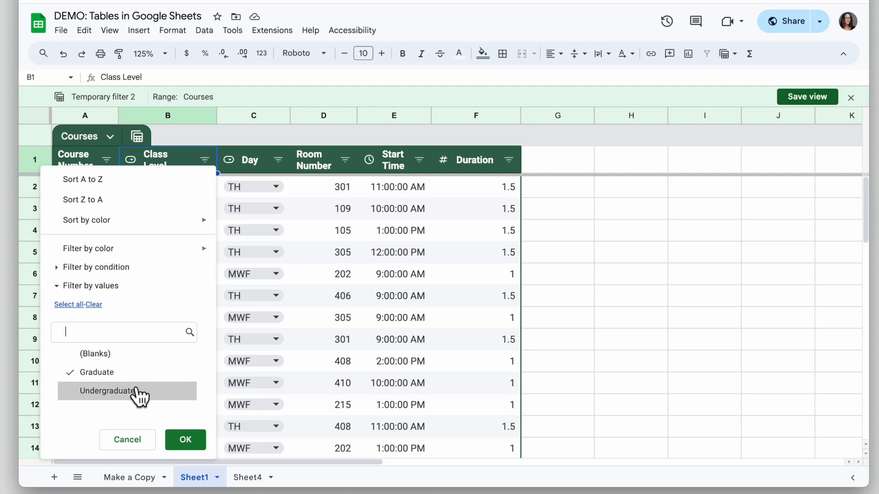
left_click(185, 439)
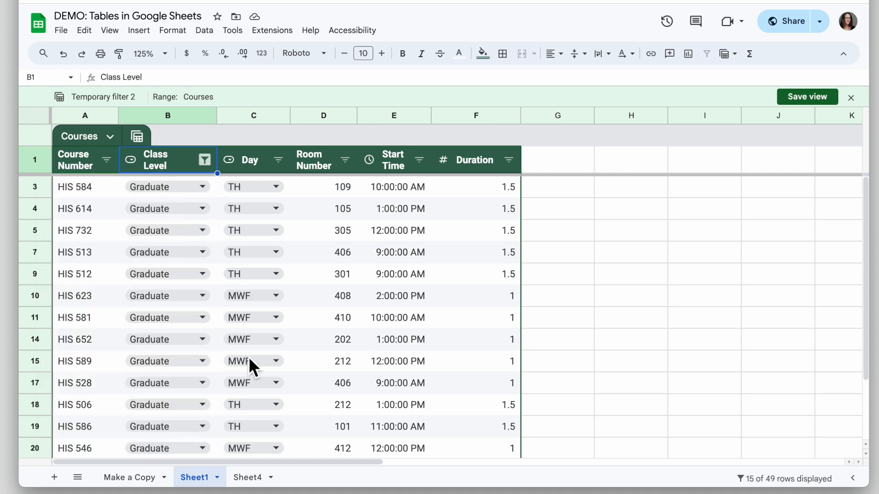
mouse_move(288, 325)
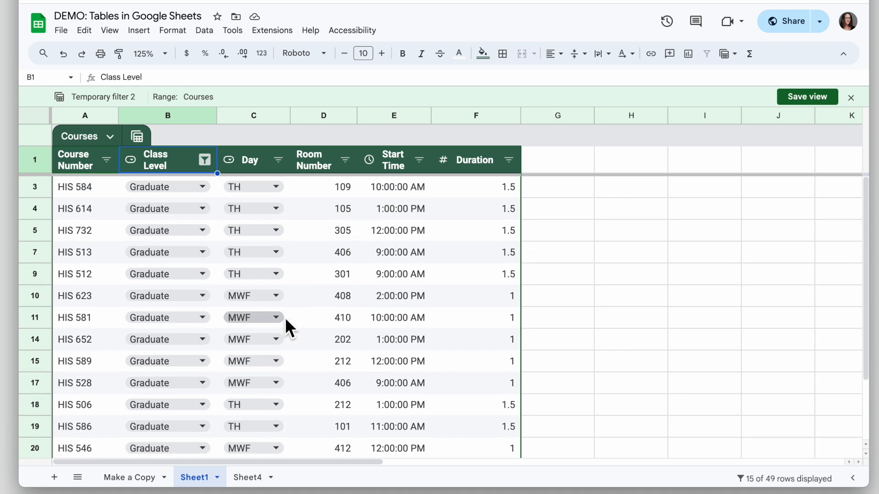
mouse_move(826, 127)
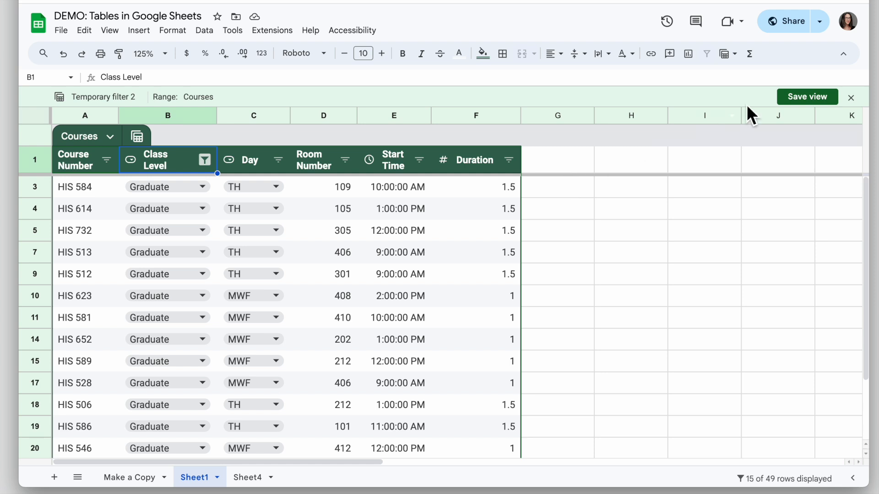
- Name the Graduate-only filter view 'Graduate Courses', save it, and reopen the views list
left_click(806, 97)
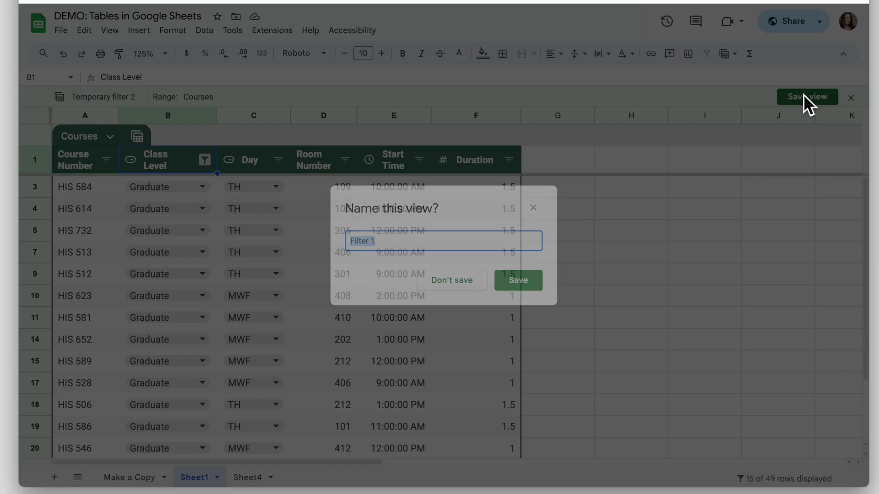
type("G")
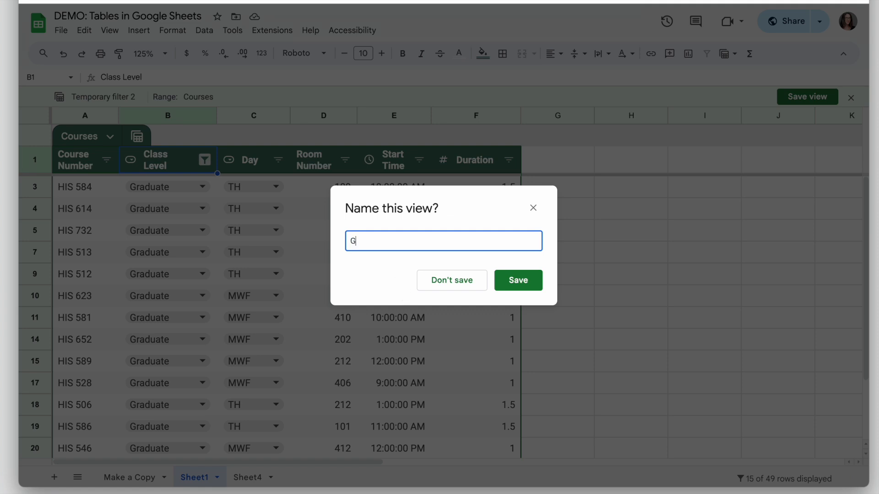
type("raduate Cour")
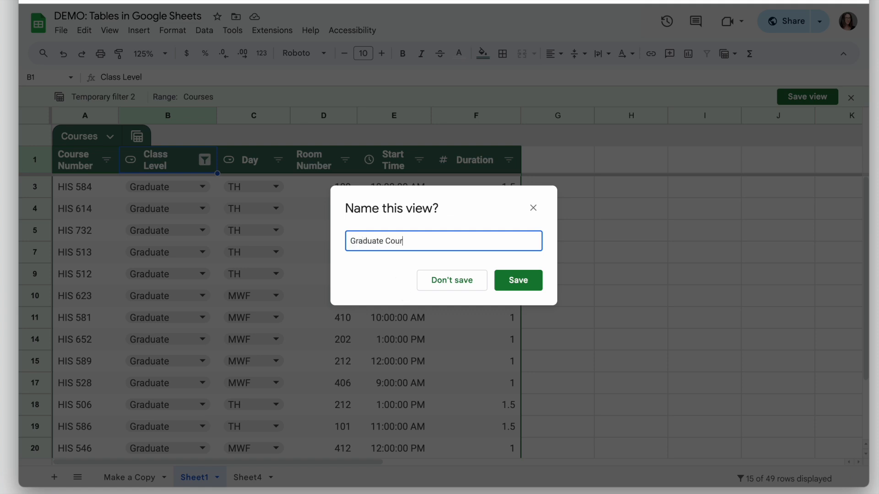
left_click(516, 280)
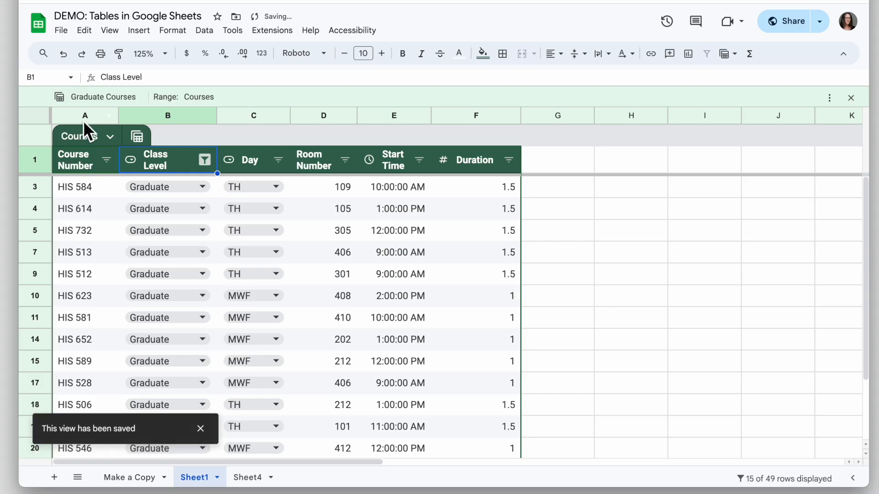
left_click(136, 136)
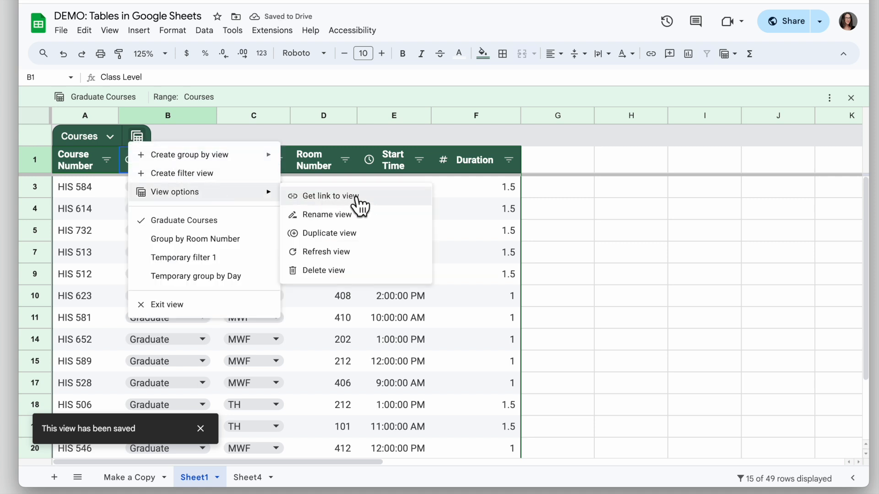
- Copy a shareable link to the Graduate Courses view
left_click(330, 195)
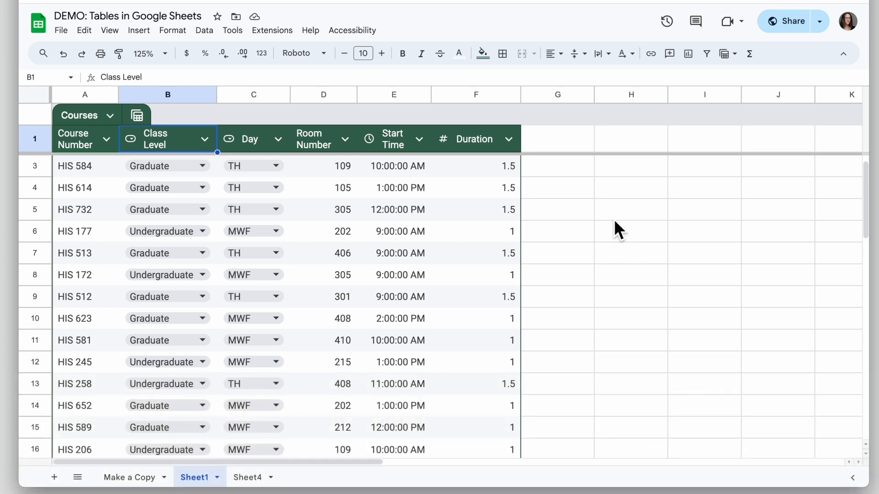
- Enter =sum(F:F) in H3 to total the Duration column as 32.0
left_click(476, 95)
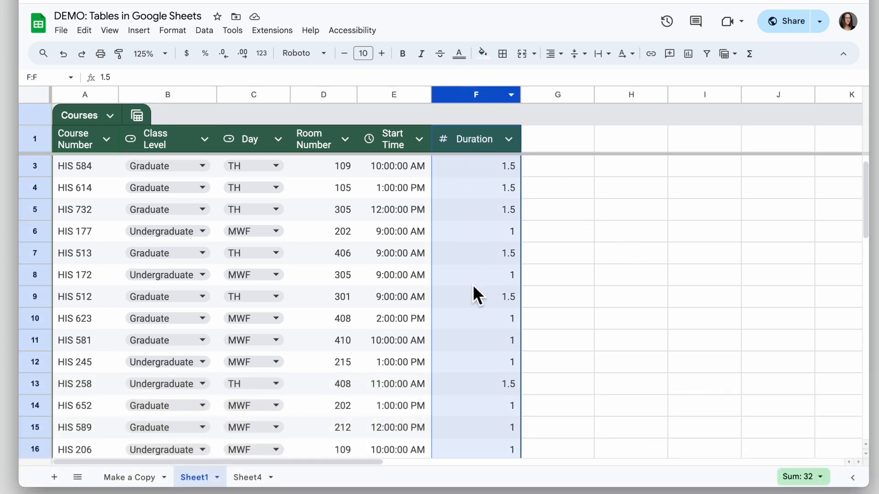
type("=sum")
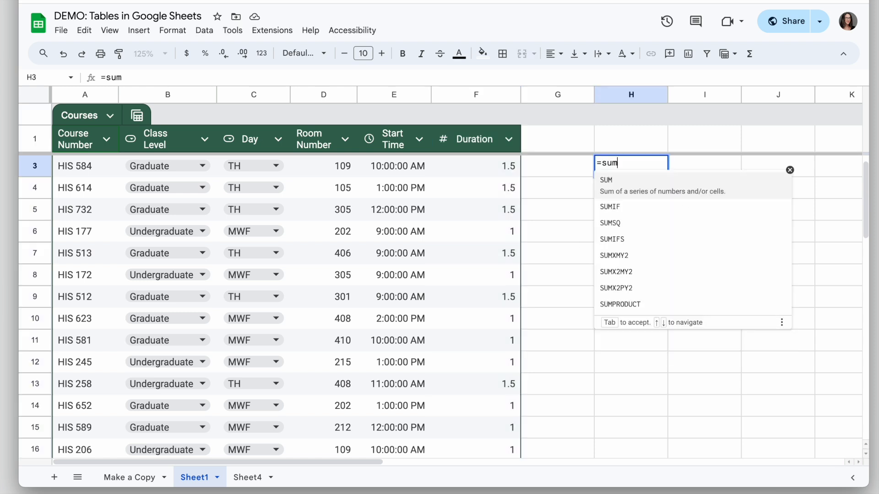
type("(")
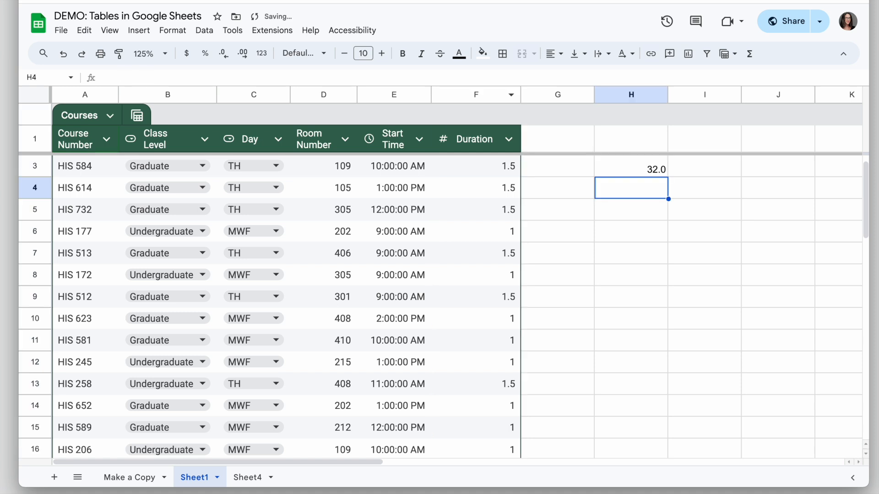
left_click(630, 165)
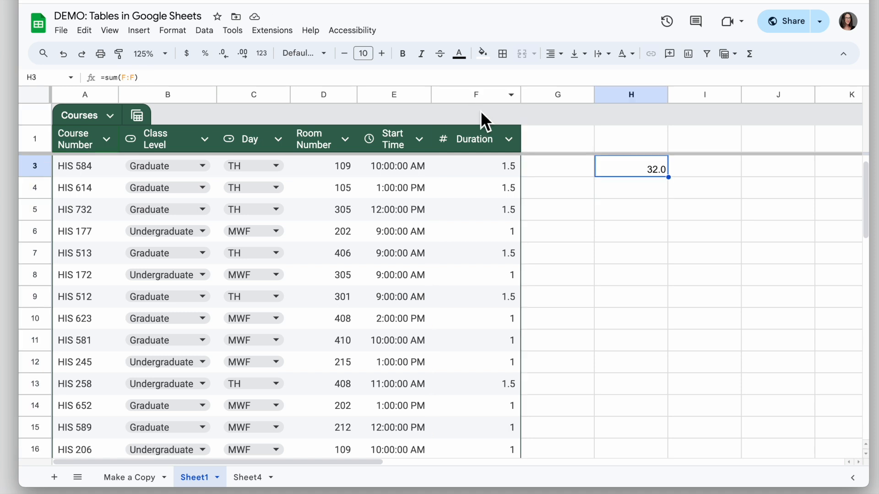
mouse_move(485, 171)
type("=")
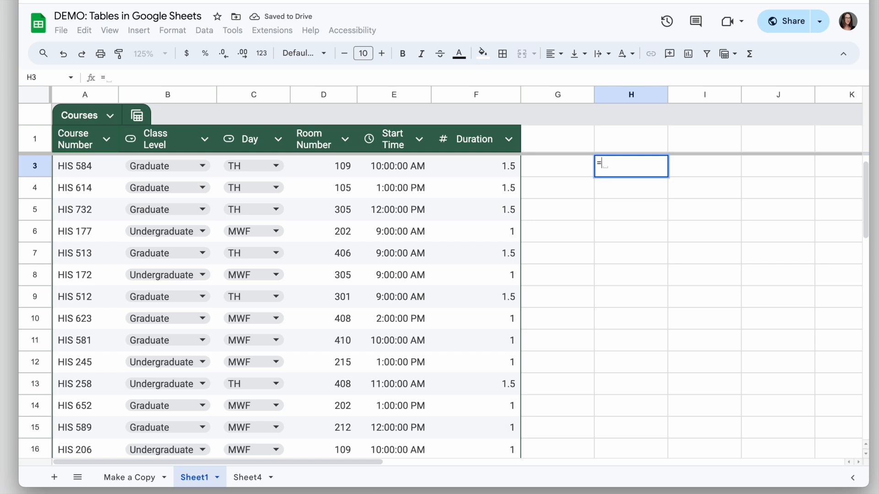
- Rewrite the H3 total as =sum(Courses[Duration]) using the table-reference autocomplete
type("sum(")
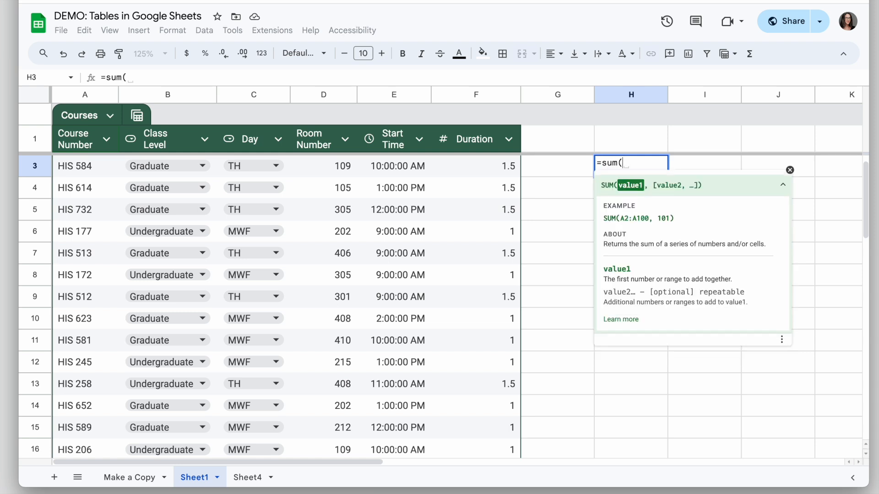
type("T")
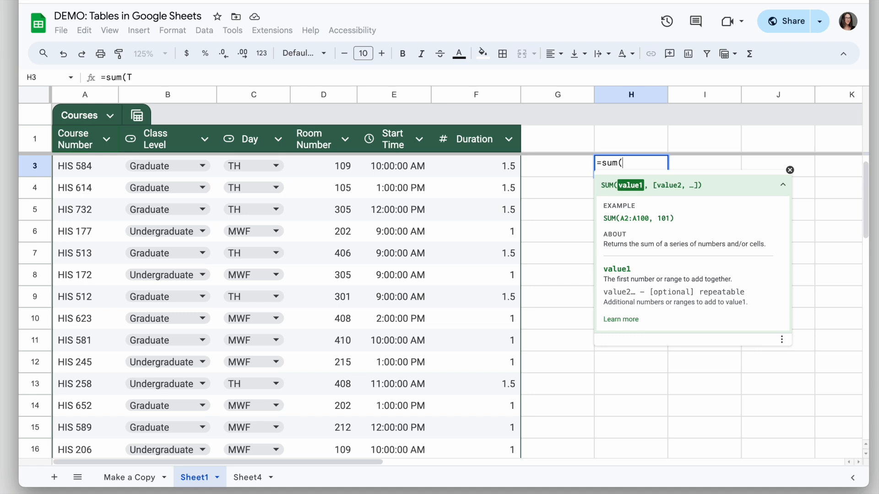
type("Cou")
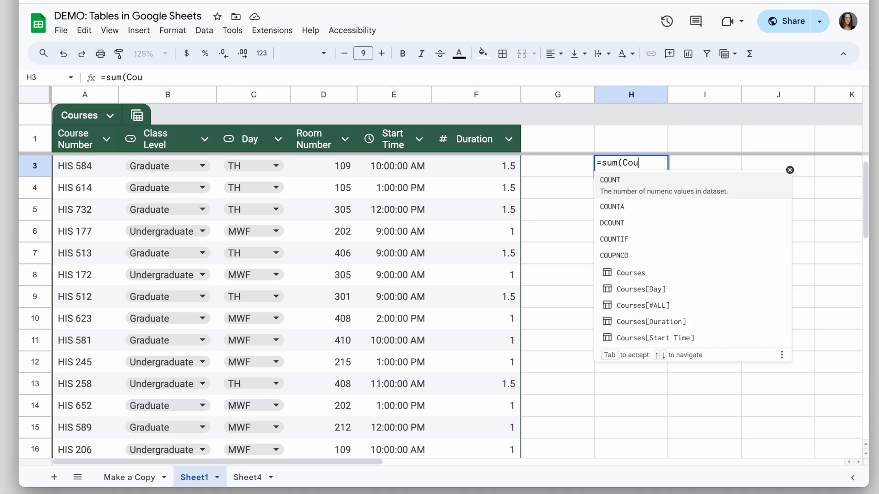
type("r")
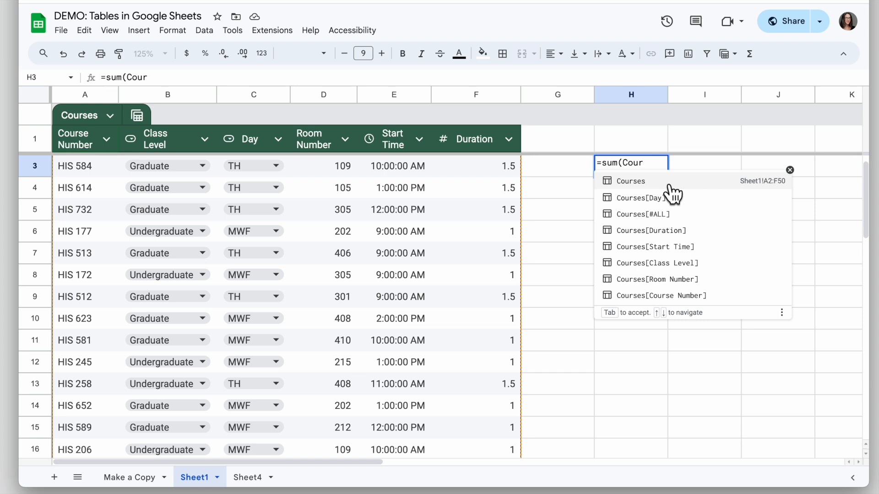
mouse_move(684, 307)
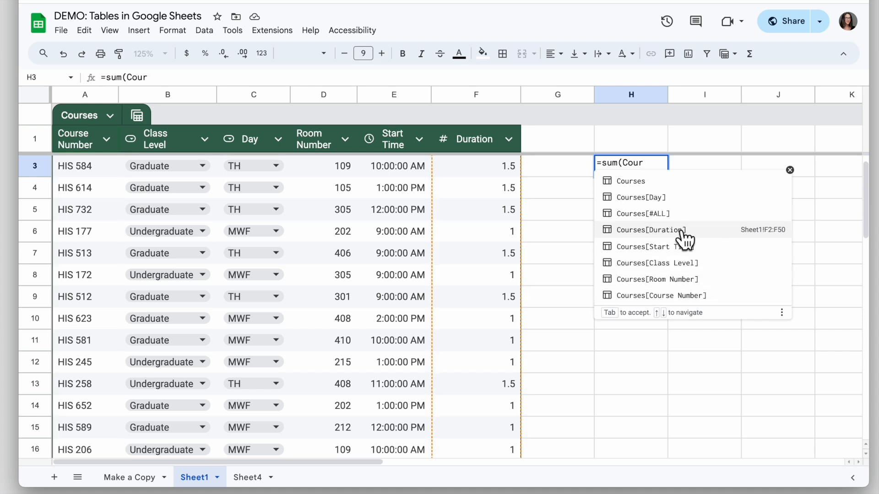
mouse_move(667, 241)
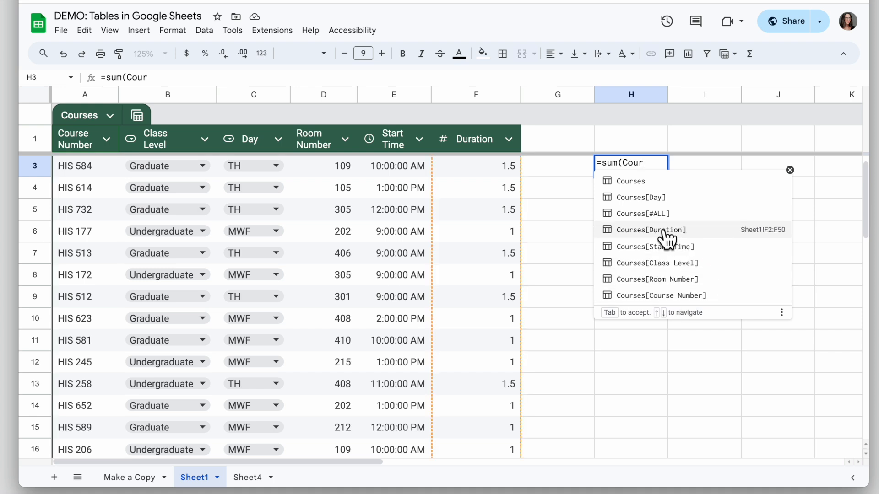
left_click(651, 230)
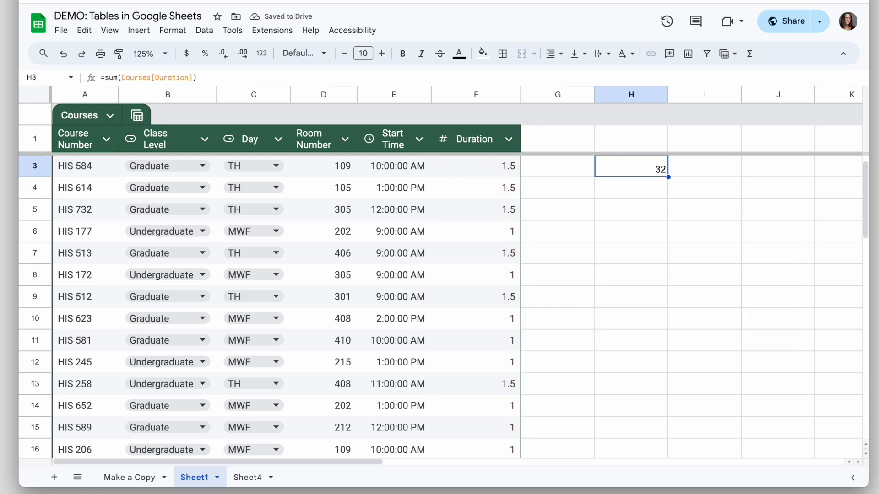
mouse_move(647, 180)
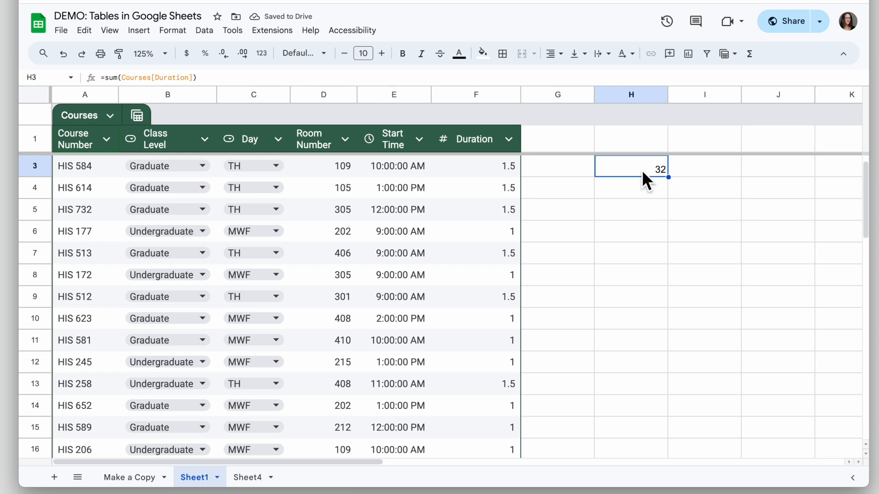
mouse_move(159, 85)
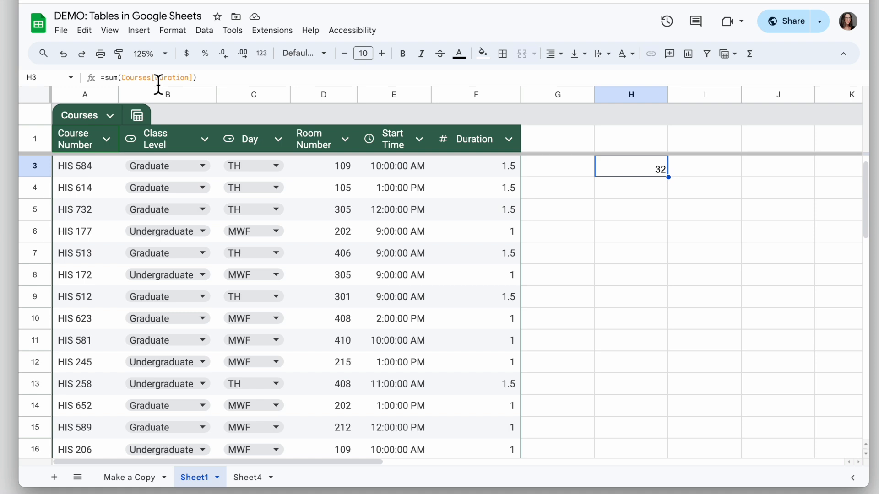
left_click(630, 209)
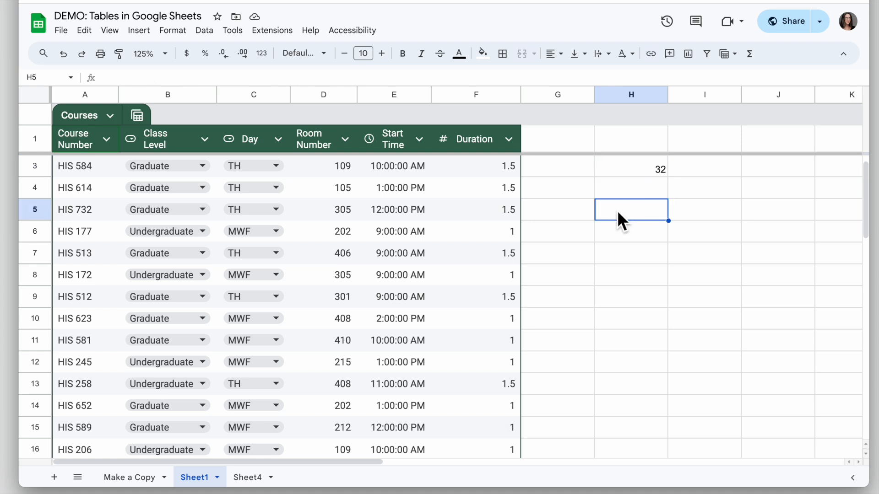
mouse_move(649, 230)
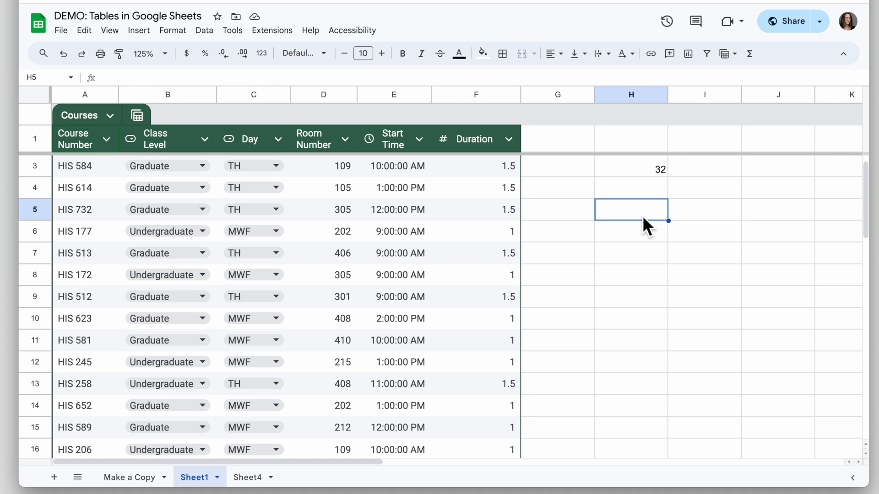
- Type the Graduate label and start a =sumif( formula in I5
type("Graduate")
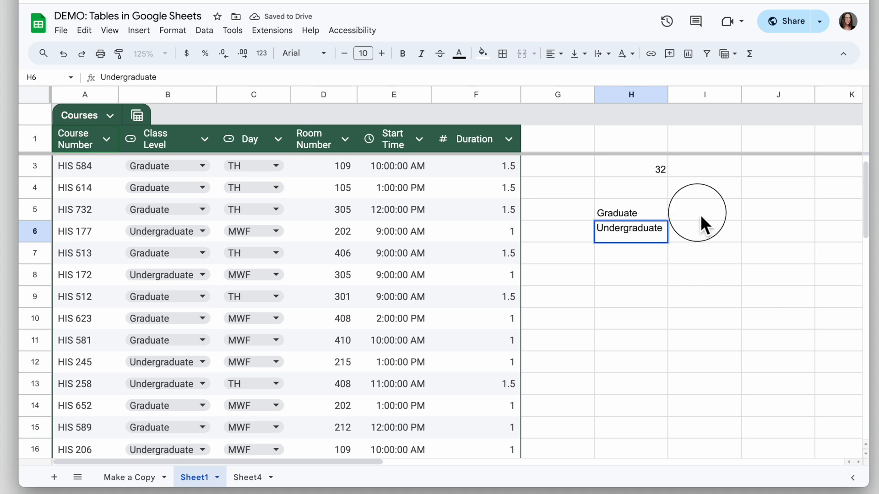
type("=sumif(")
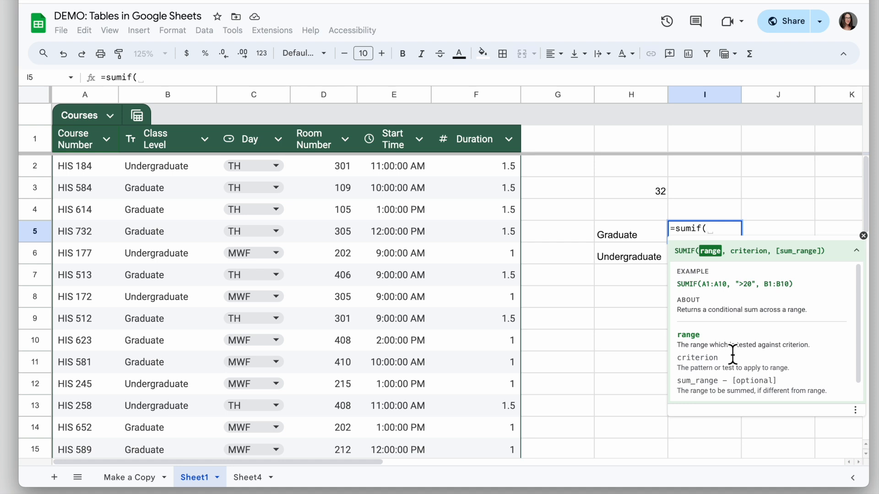
mouse_move(745, 351)
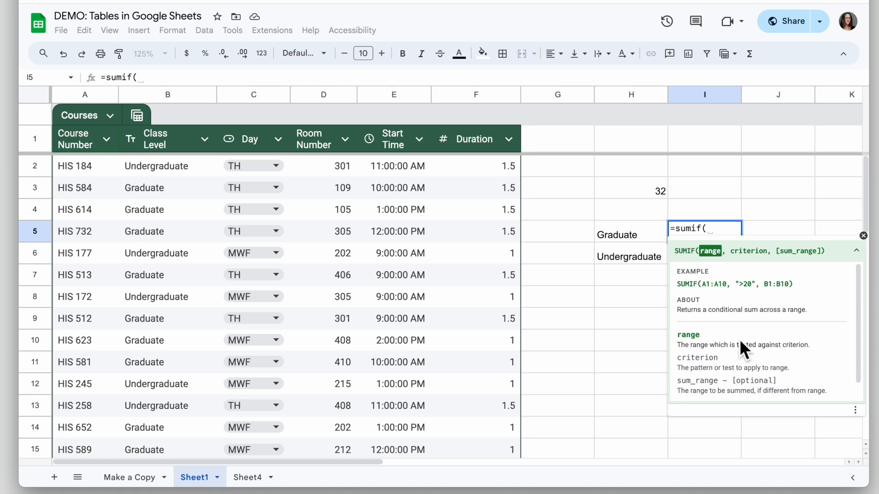
mouse_move(689, 280)
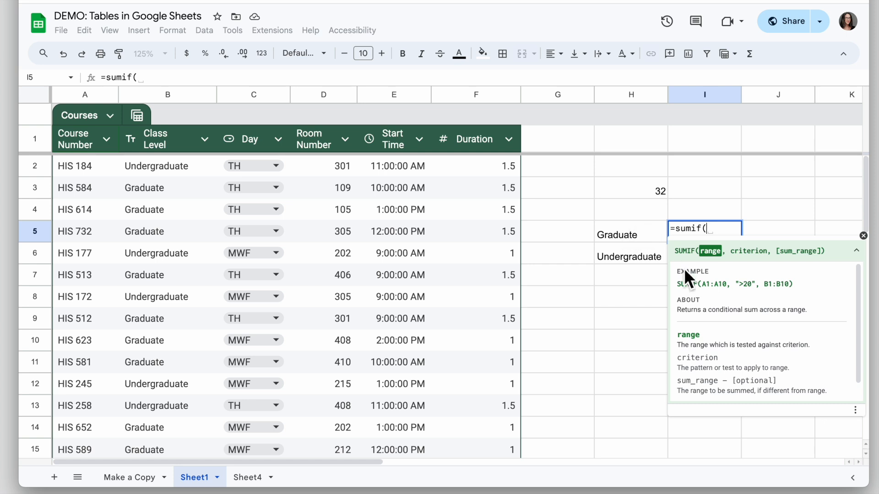
- Complete I5 as =sumif(Courses[Class Level],H5,Courses[Duration]), returning 18.5
type("Course")
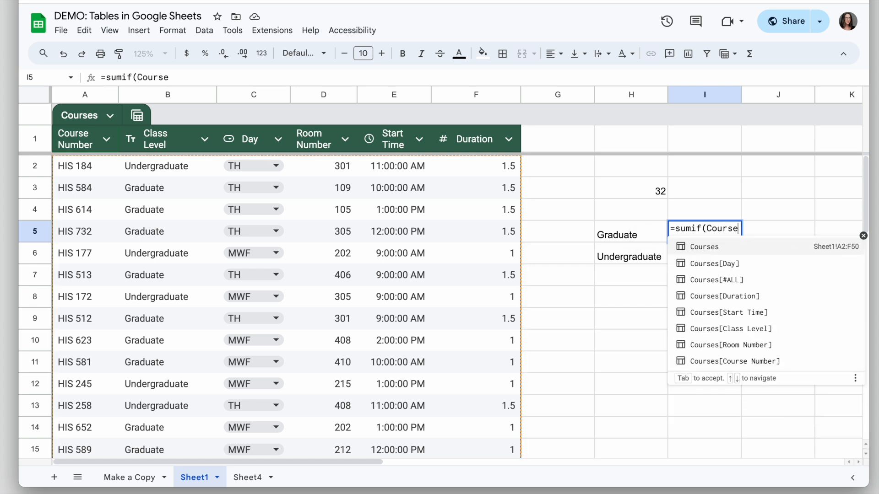
mouse_move(730, 328)
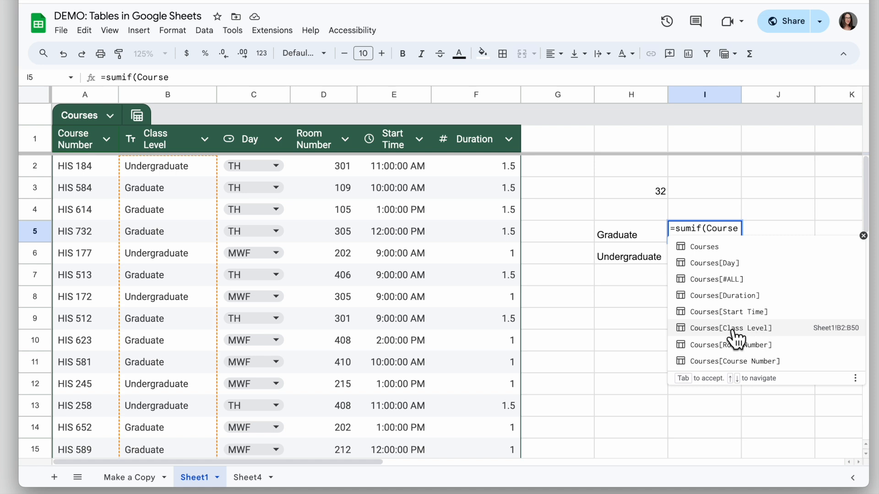
left_click(731, 327)
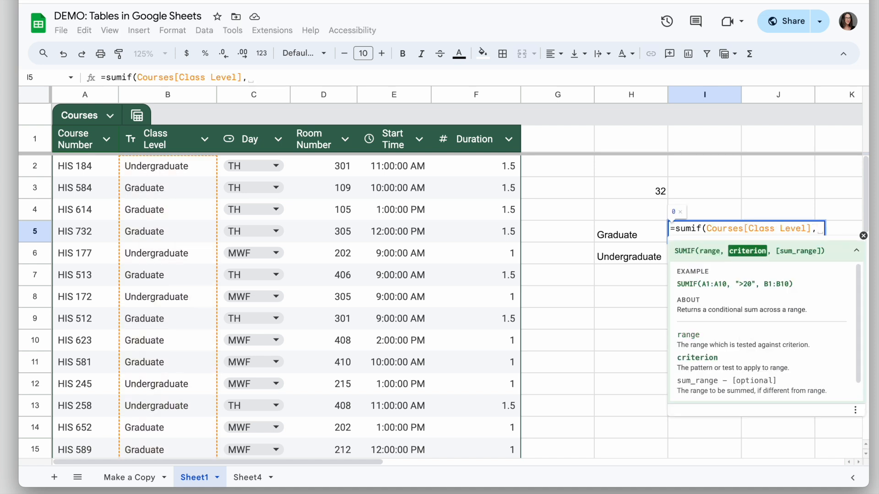
mouse_move(634, 246)
type("H5,")
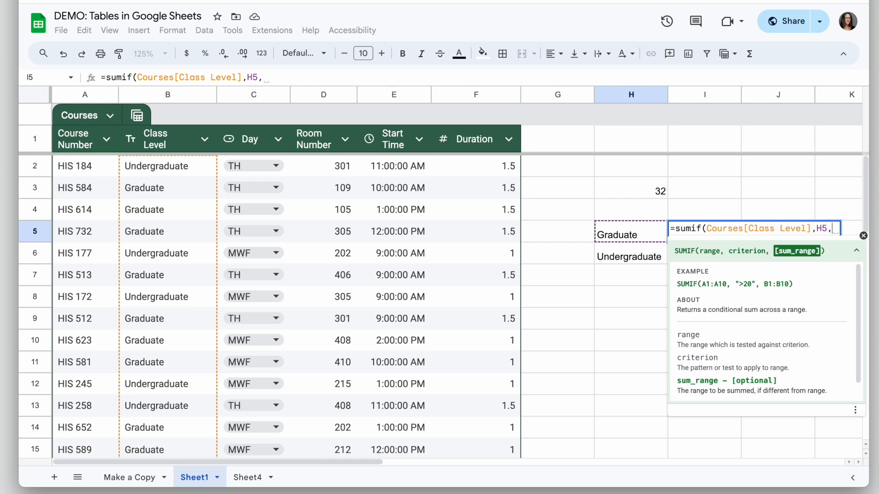
type("Course")
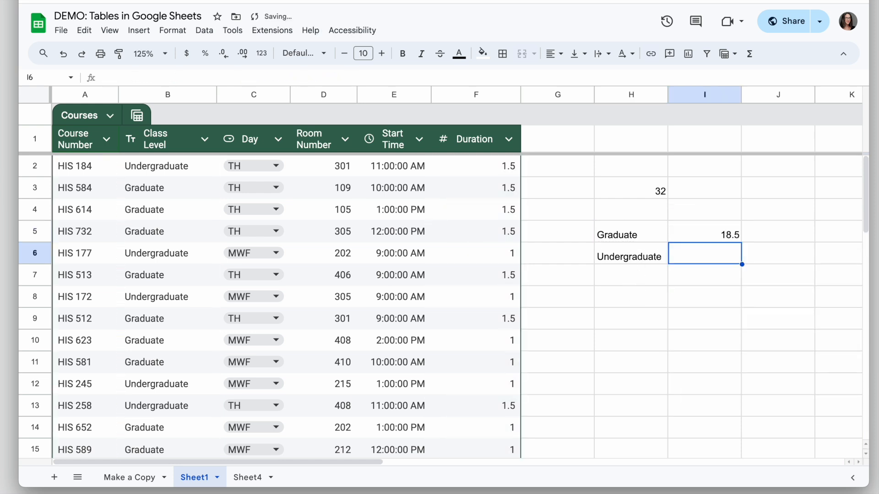
left_click(704, 234)
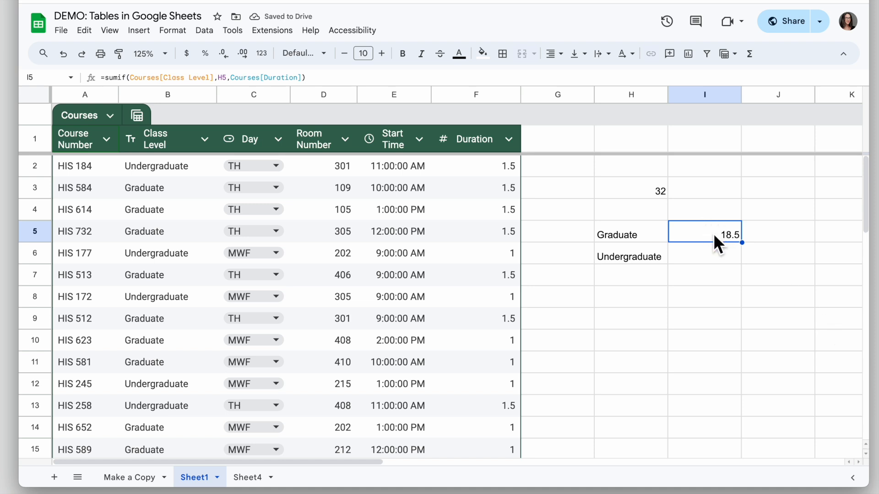
mouse_move(636, 242)
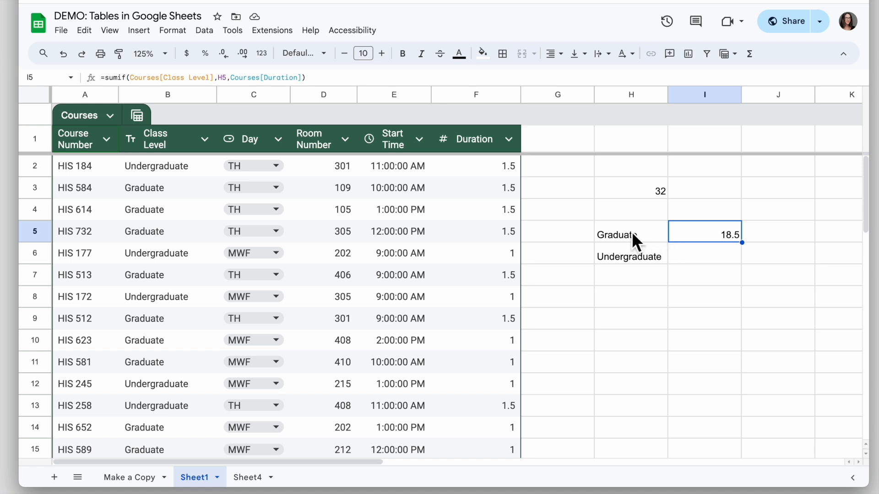
mouse_move(742, 242)
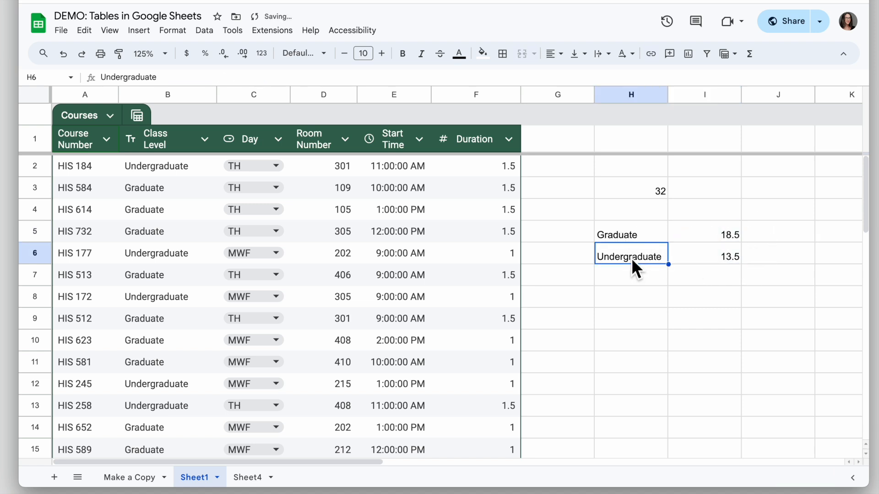
- Reselect I5 to review the SUMIF formula copied down to I6
left_click(704, 234)
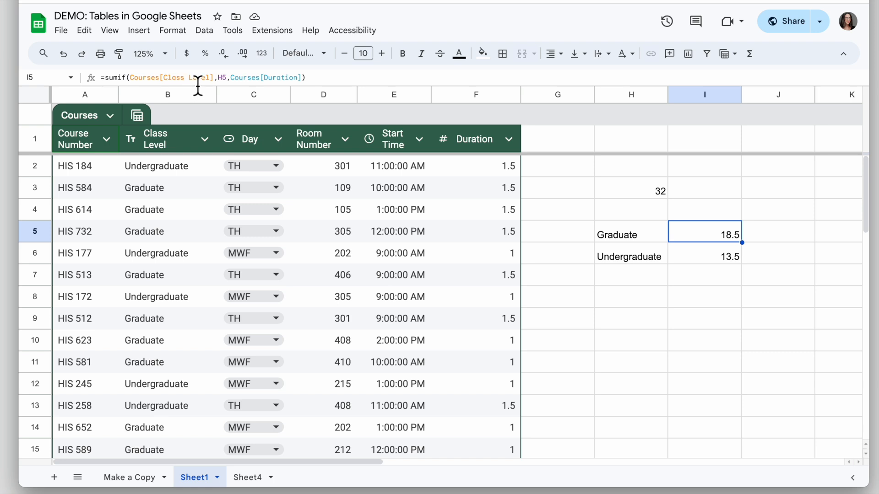
mouse_move(650, 249)
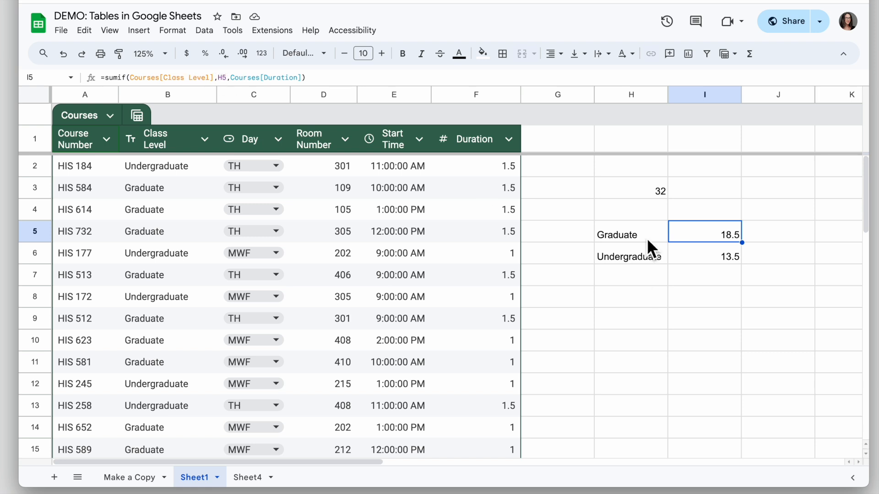